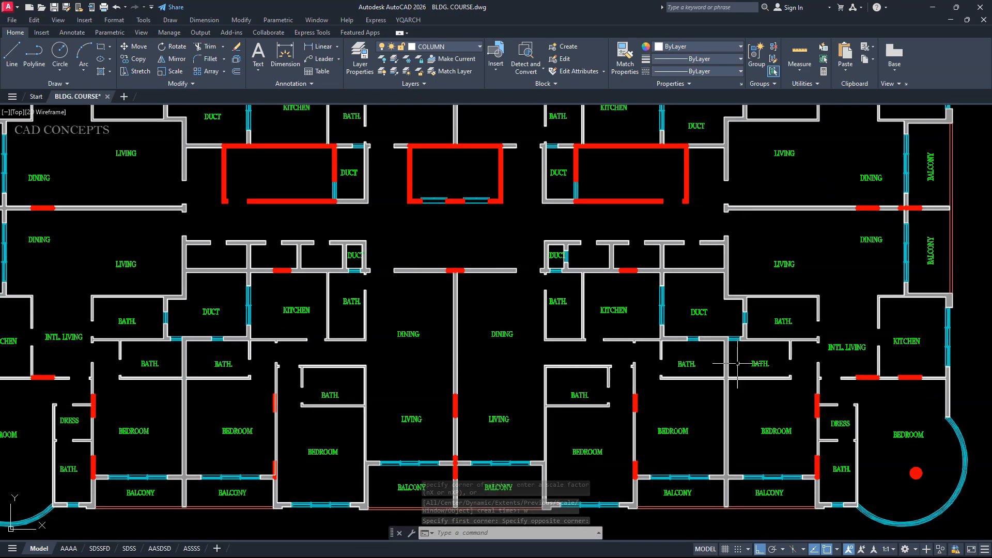
Step: Zoom out until the whole BLDG. COURSE floor plan fits in the drawing area
{"action": "scroll", "scroll_direction": "down", "scroll_amount": 3}
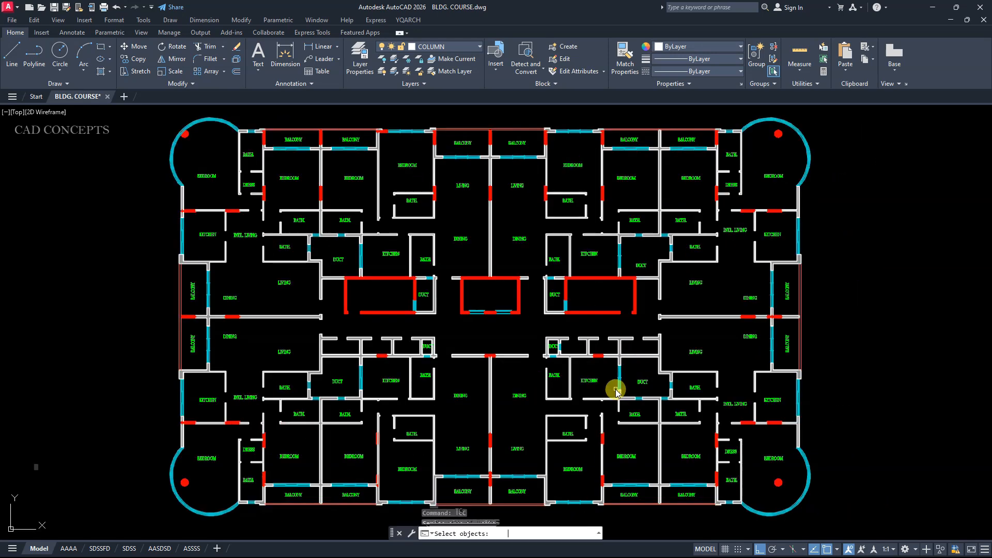
Step: Run TCC on all text and set the first label type's colour to green in Select Color
{"action": "type", "text": "TCC"}
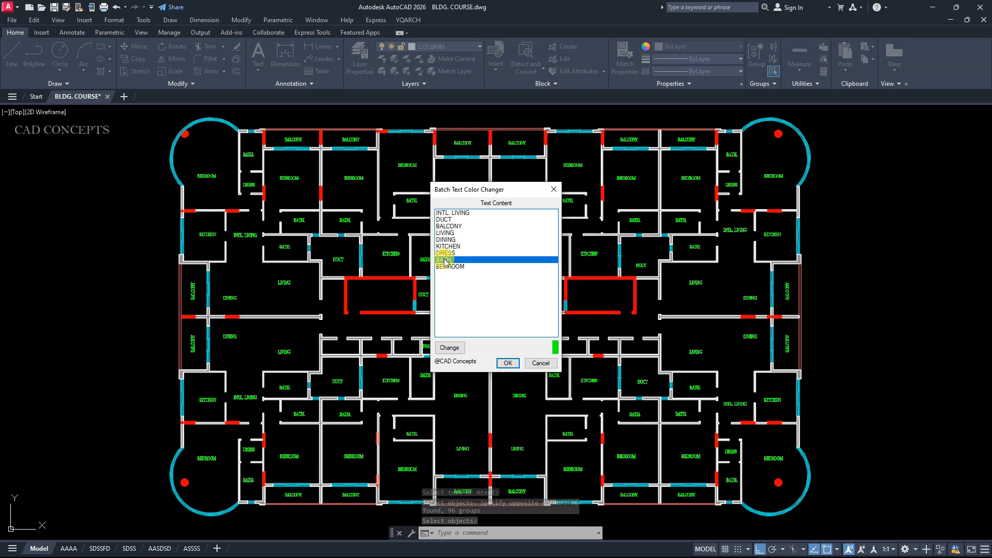
{"action": "left_click", "coordinate": [551, 348]}
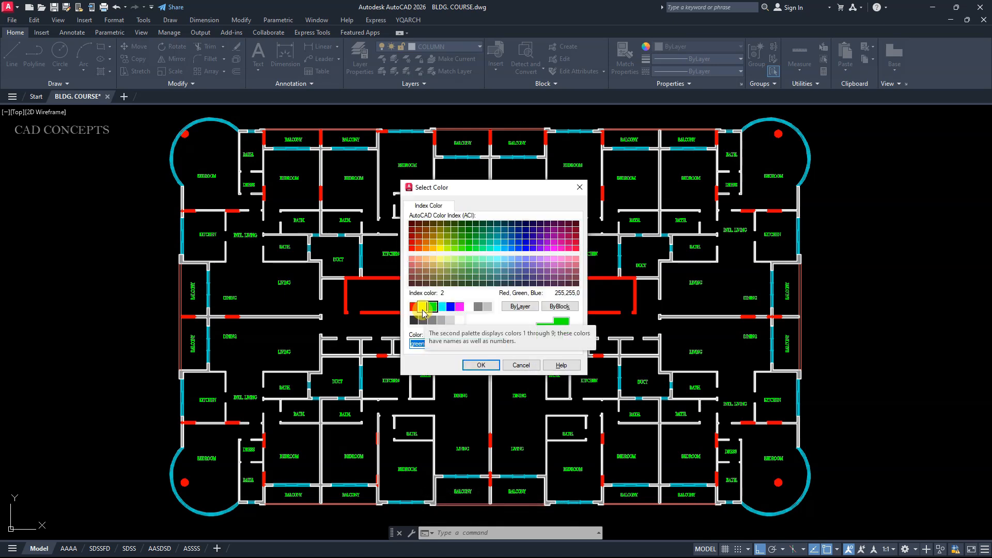
{"action": "left_click", "coordinate": [433, 305]}
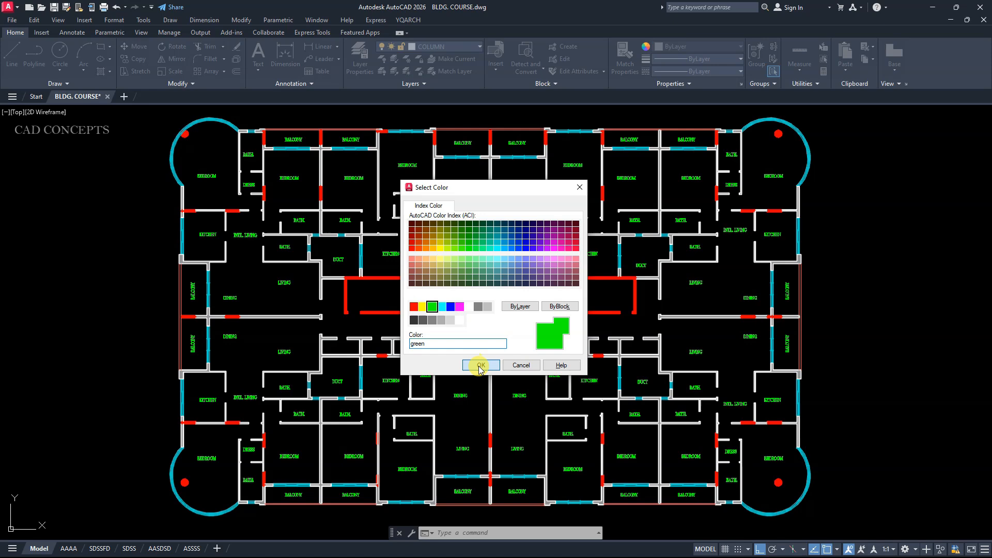
{"action": "left_click", "coordinate": [480, 366]}
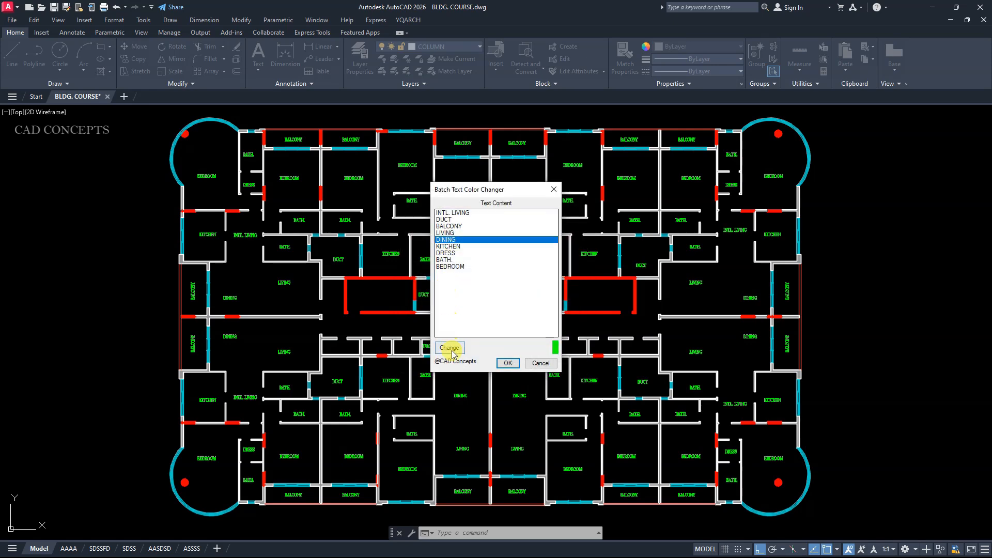
Step: Assign a red shade to the next label type, select BALCONY, and apply the new colours to the plan
{"action": "left_click", "coordinate": [448, 348]}
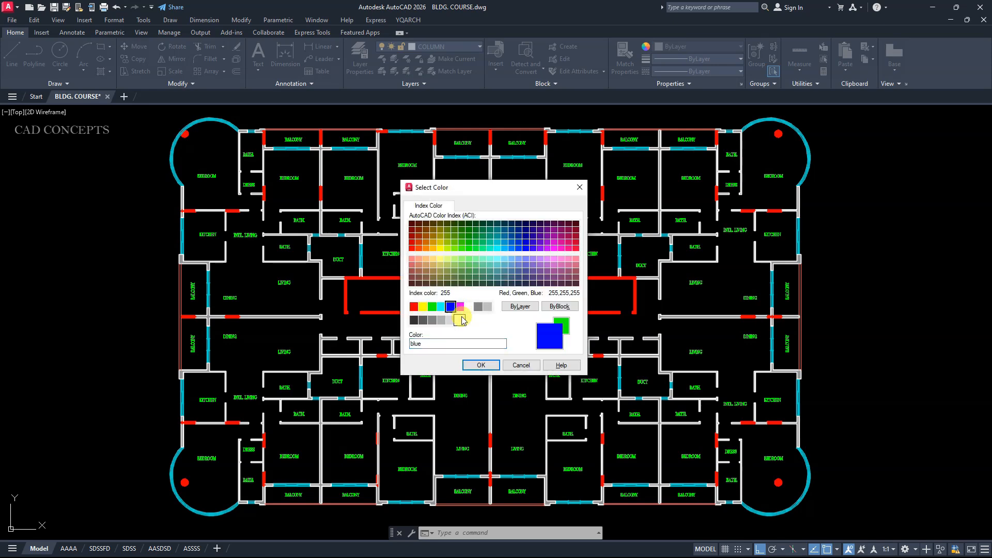
{"action": "left_click", "coordinate": [468, 306]}
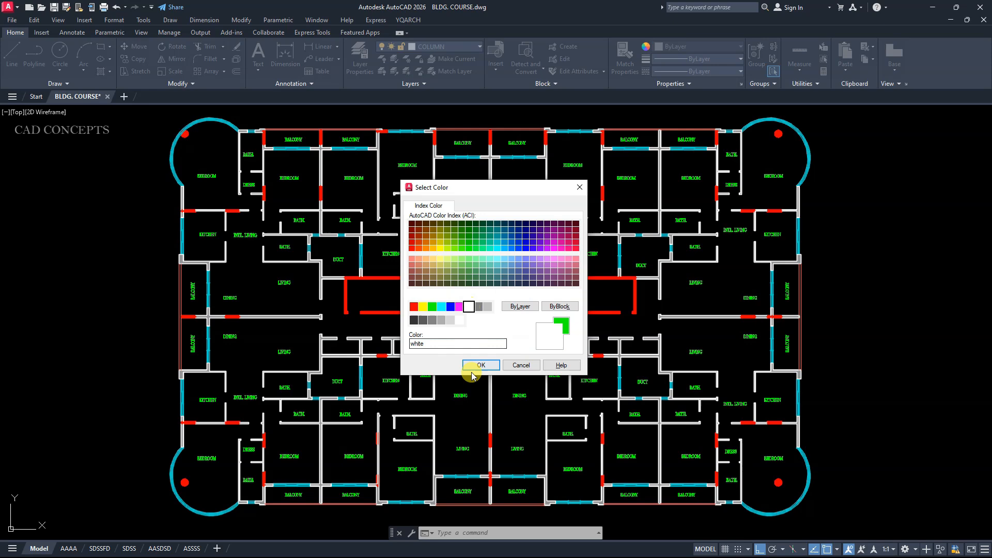
{"action": "left_click", "coordinate": [479, 306]}
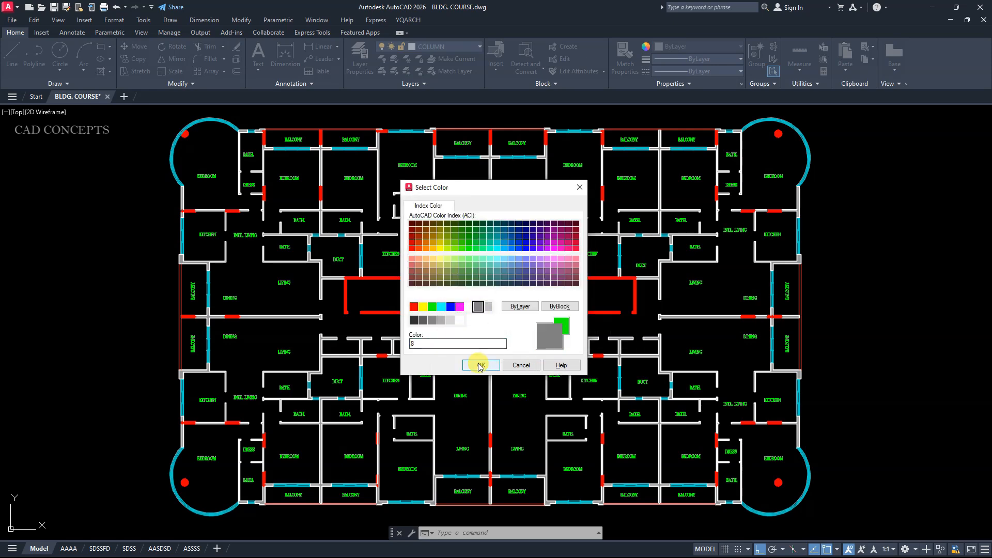
{"action": "left_click", "coordinate": [574, 247]}
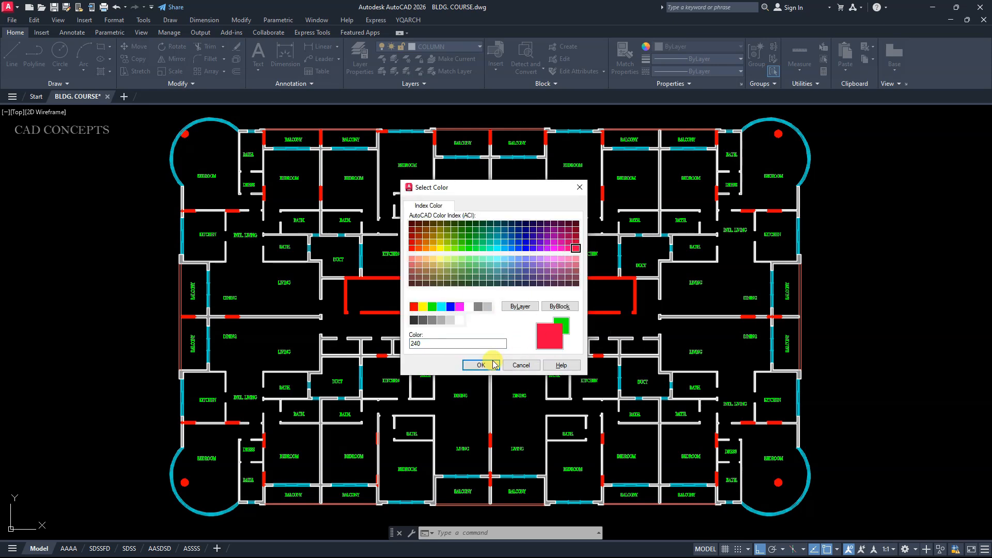
{"action": "left_click", "coordinate": [480, 365]}
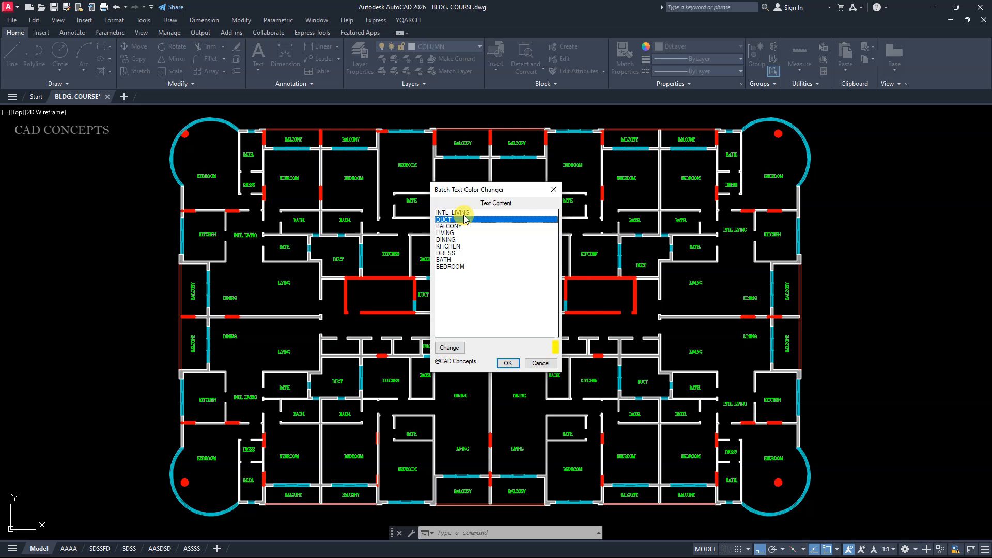
{"action": "left_click", "coordinate": [449, 227]}
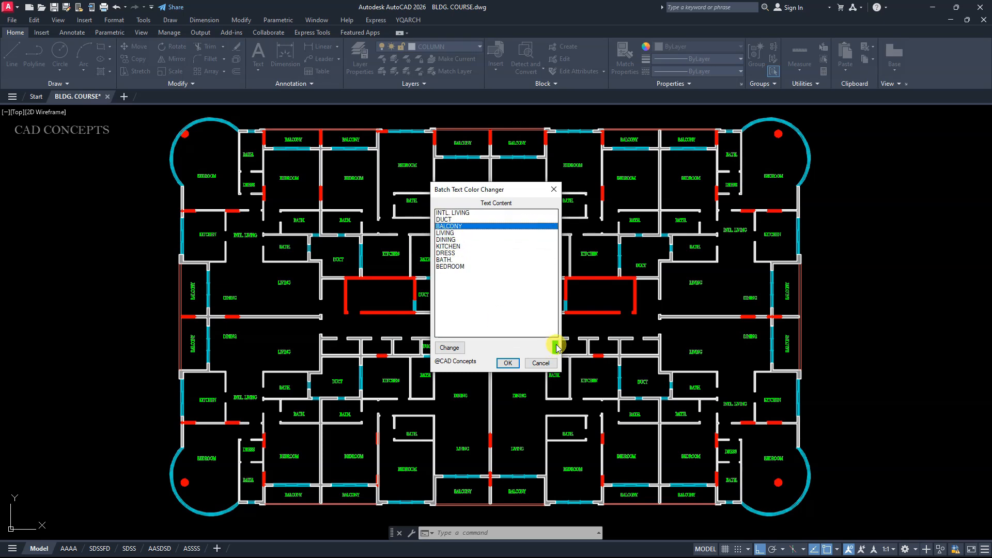
{"action": "left_click", "coordinate": [506, 362]}
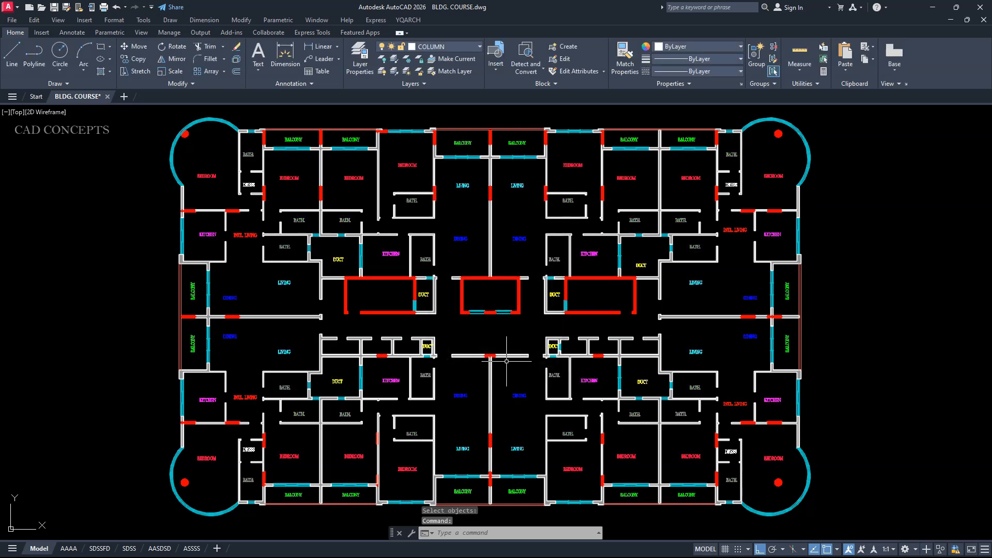
{"action": "mouse_move", "coordinate": [484, 159]}
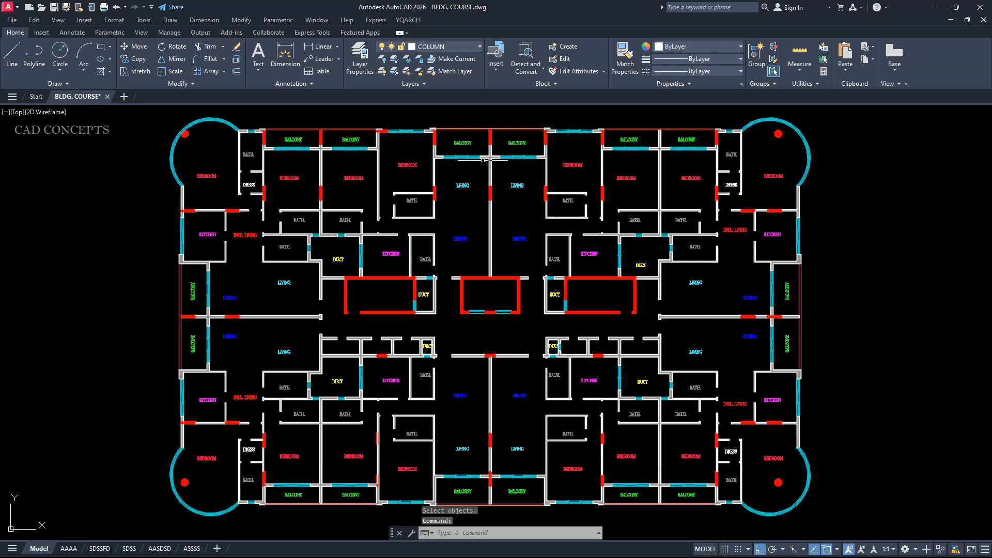
{"action": "mouse_move", "coordinate": [492, 451]}
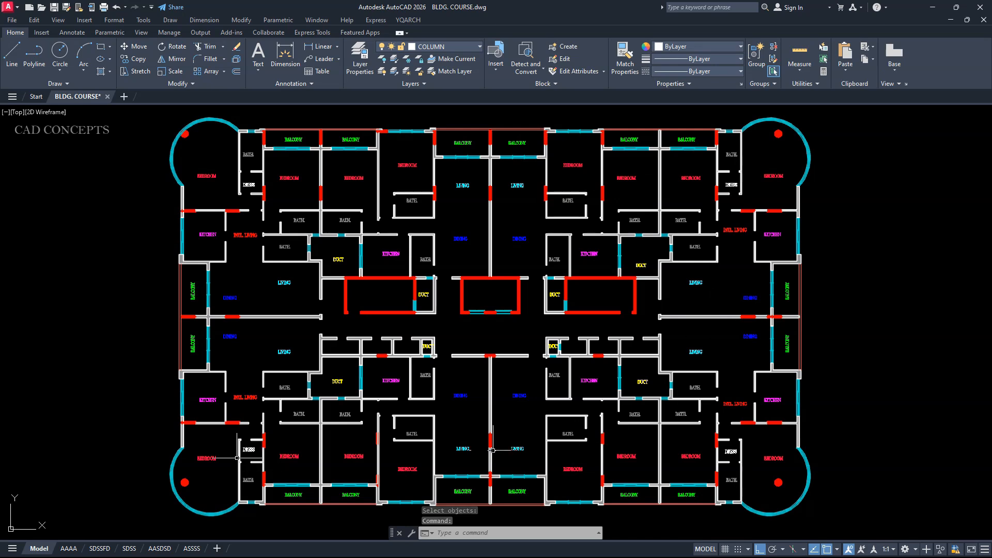
{"action": "mouse_move", "coordinate": [435, 329]}
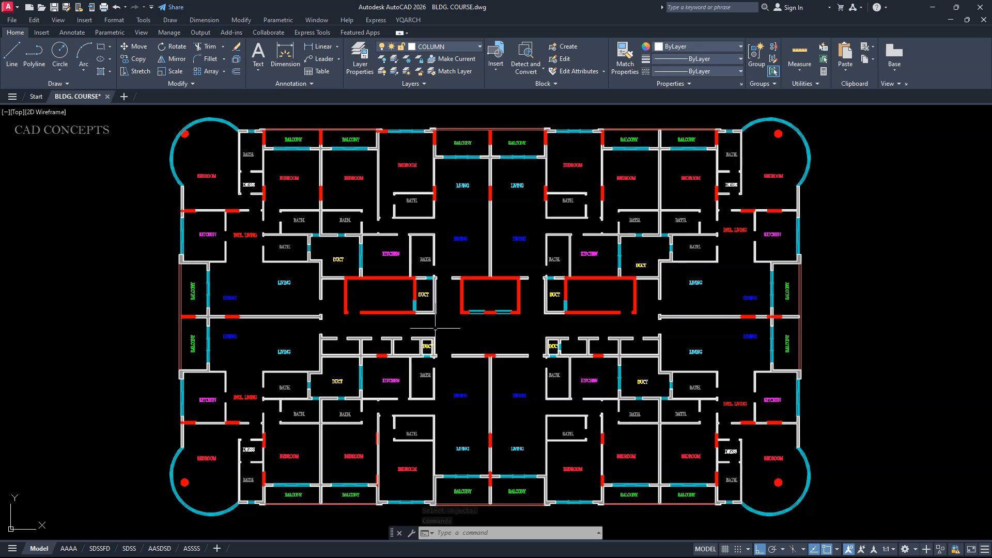
{"action": "mouse_move", "coordinate": [226, 274]}
{"action": "type", "text": "TCC"}
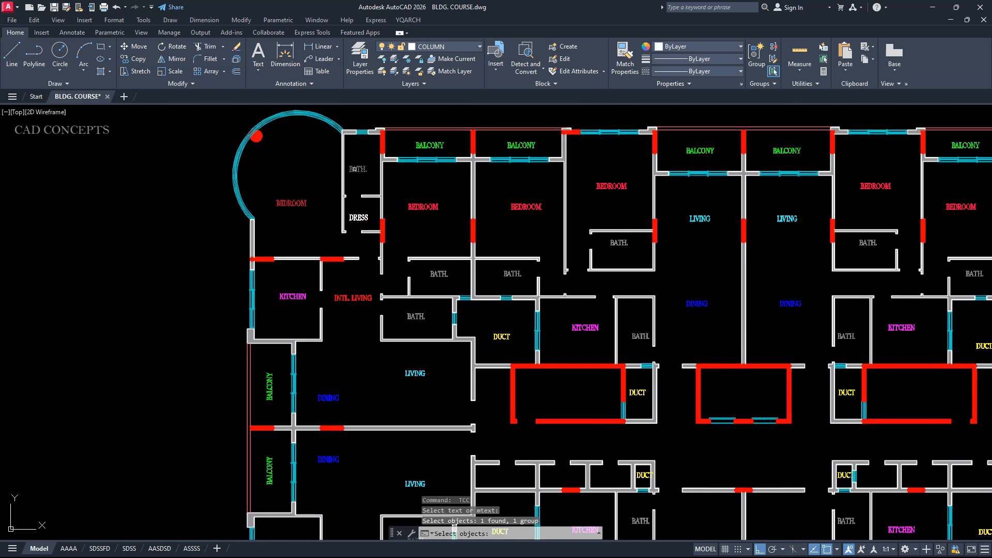
Step: Add three more upper-left room labels, including LIVING, to the selection set
{"action": "left_click", "coordinate": [390, 206]}
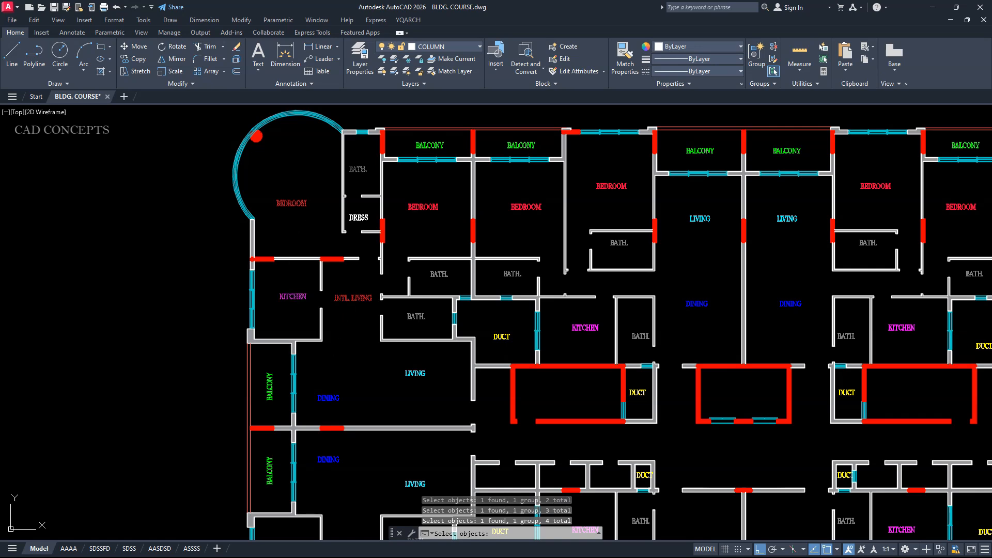
{"action": "left_click", "coordinate": [414, 373]}
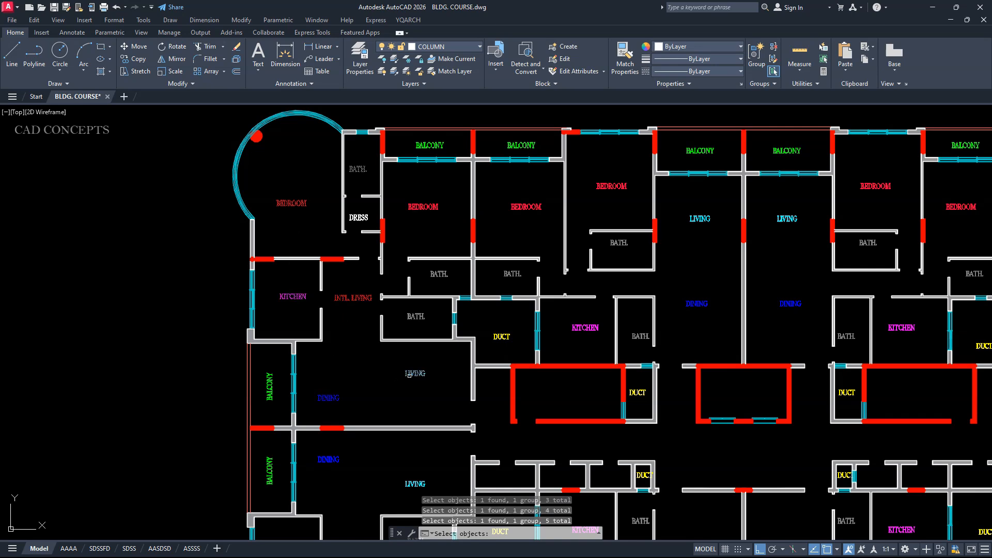
{"action": "left_click", "coordinate": [347, 359]}
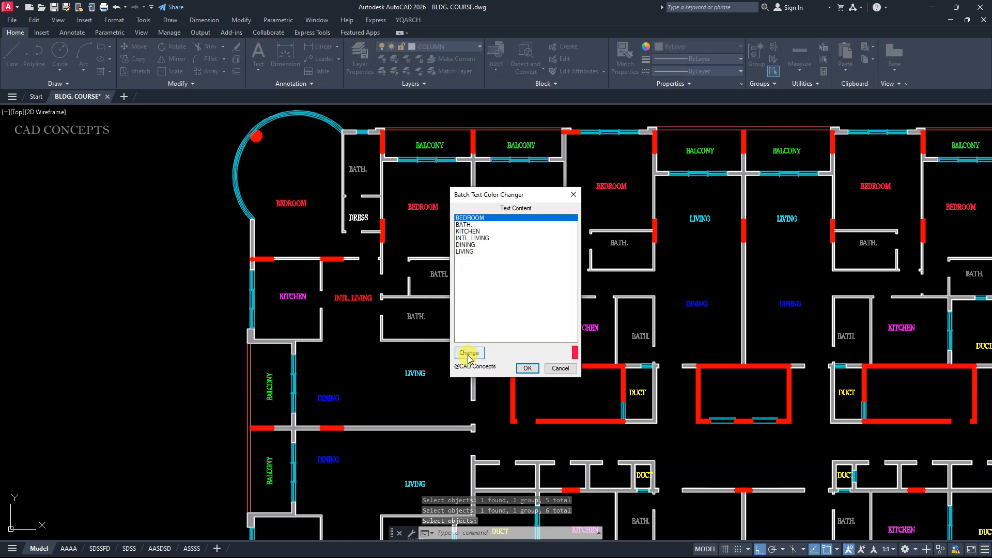
Step: Set BEDROOM labels to yellow, pick the KITCHEN entry, and apply the new colours to the labels
{"action": "left_click", "coordinate": [469, 352]}
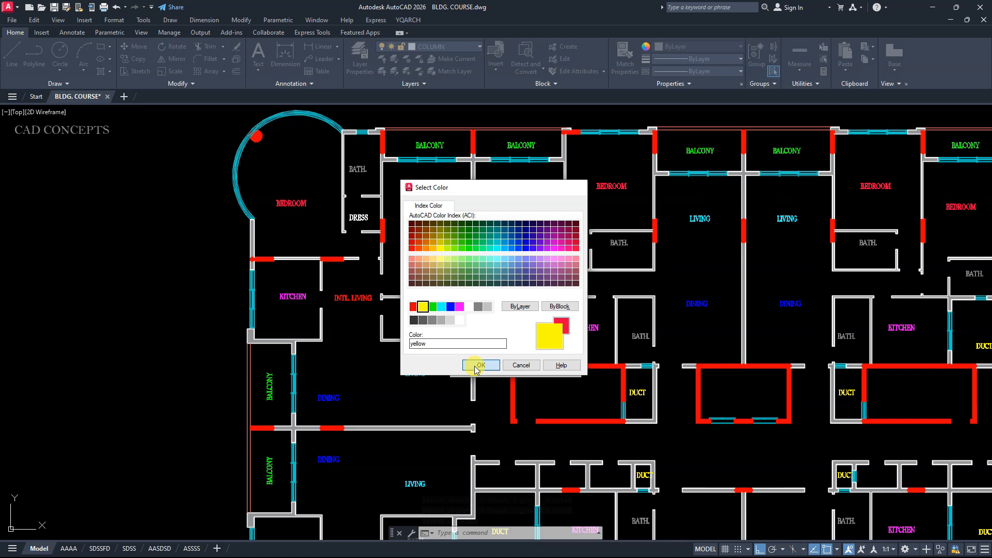
{"action": "left_click", "coordinate": [479, 365]}
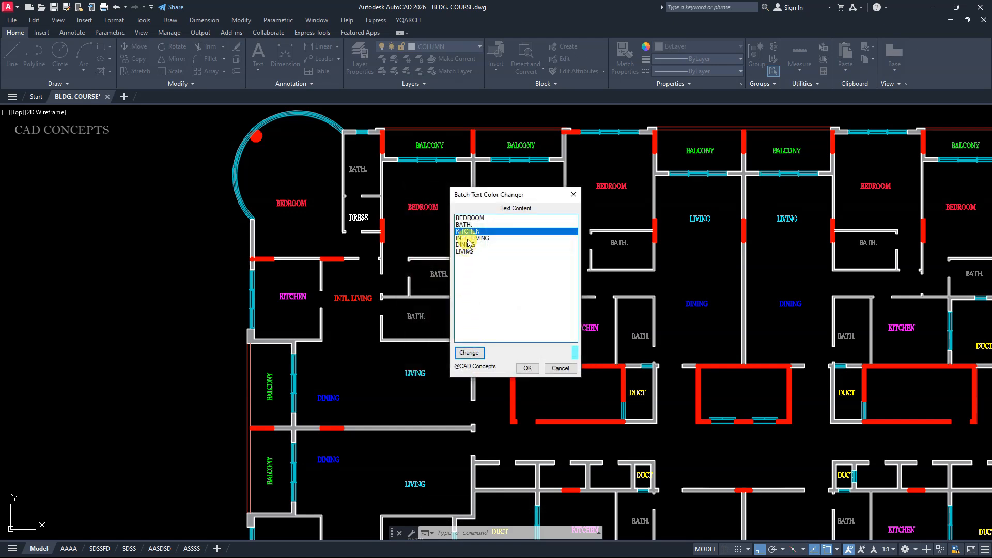
{"action": "left_click", "coordinate": [516, 251]}
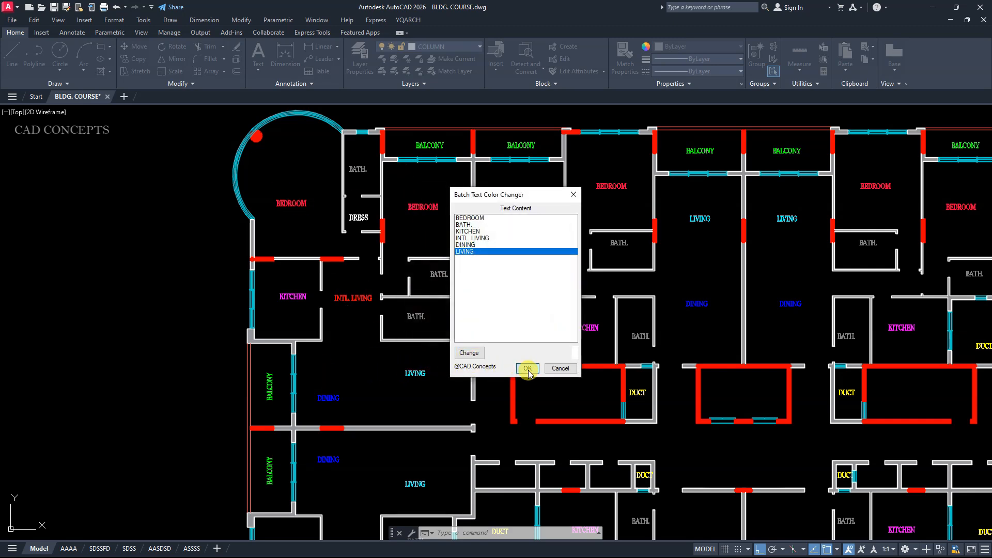
{"action": "left_click", "coordinate": [527, 368]}
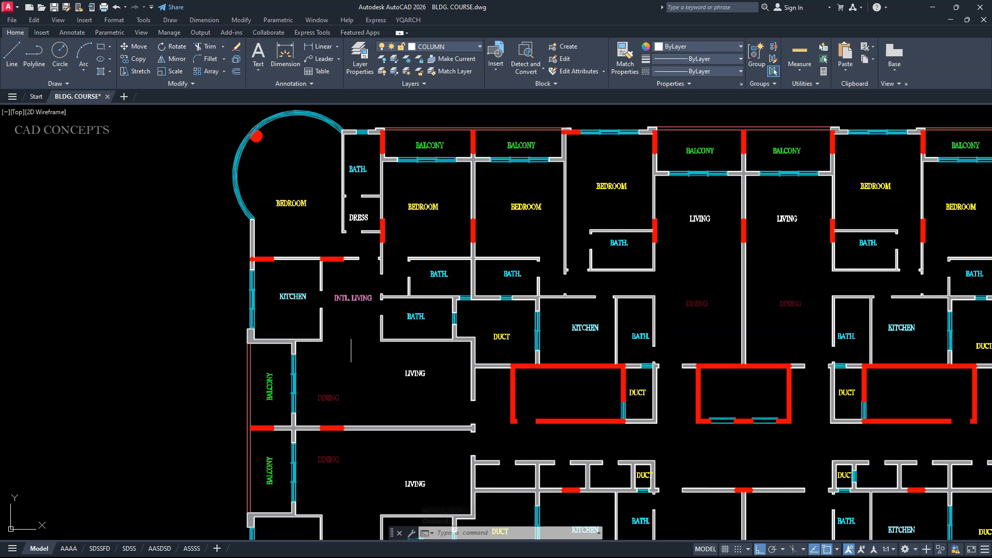
Step: Zoom out to show the whole plan with all its dimensions for the DTS selection
{"action": "scroll", "scroll_direction": "down", "scroll_amount": 3}
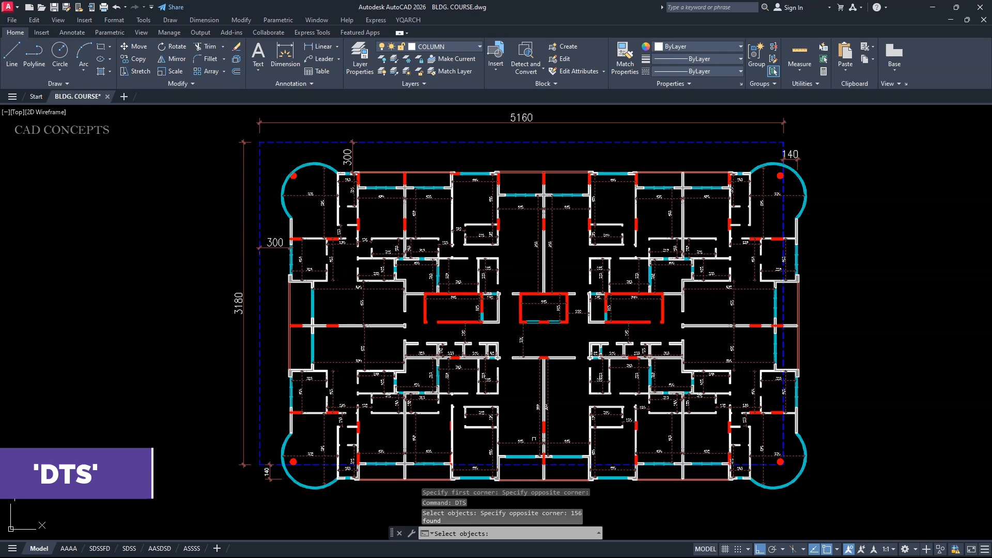
Step: Scale the 156 selected dimension values by 1.5 and zoom in to check the result
{"action": "key", "text": "Return"}
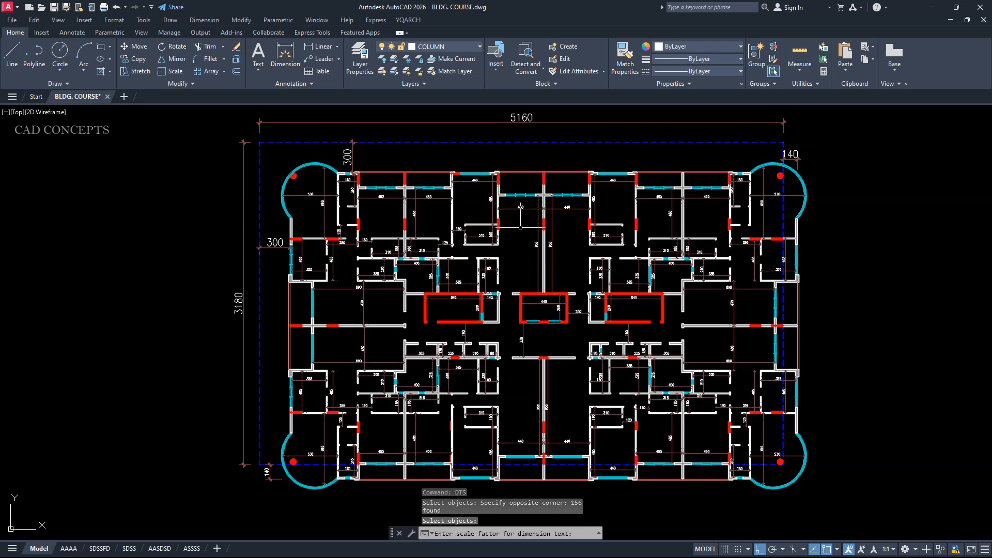
{"action": "type", "text": "1."}
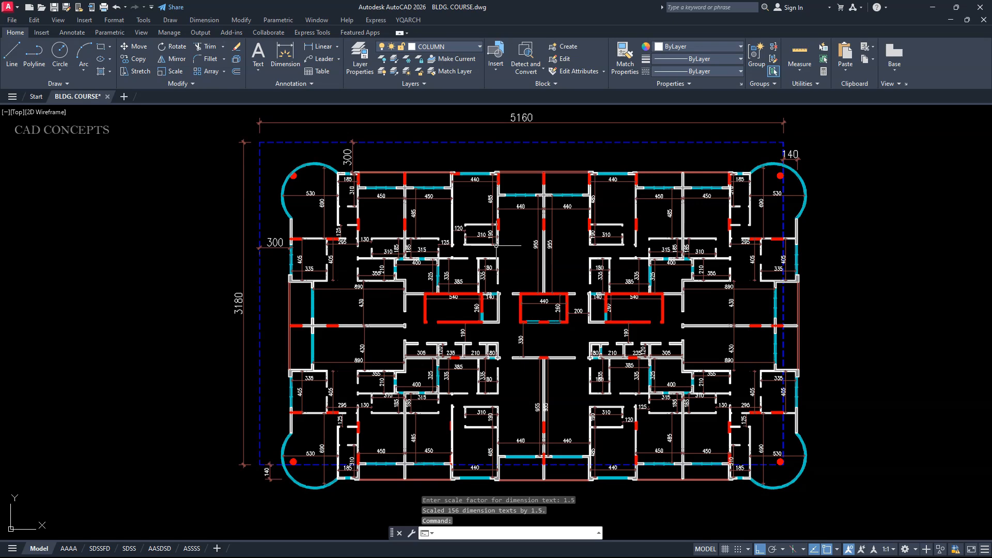
{"action": "scroll", "scroll_direction": "up", "scroll_amount": 3}
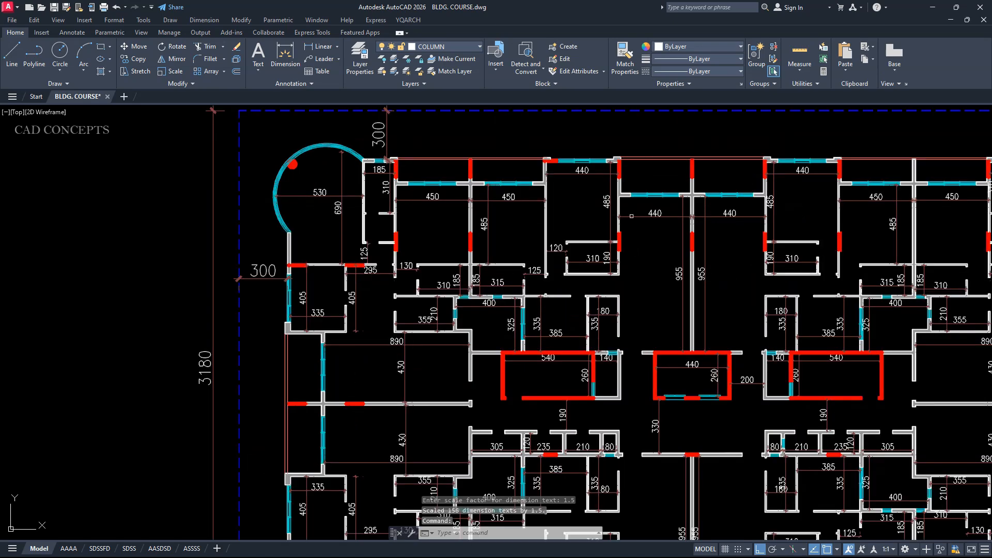
{"action": "scroll", "scroll_direction": "down", "scroll_amount": 3}
{"action": "type", "text": "DTS"}
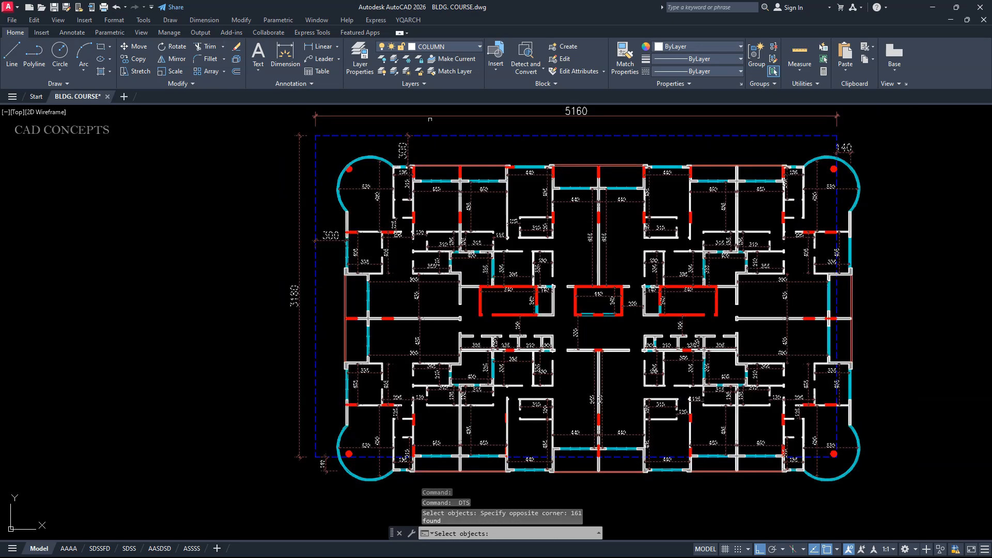
Step: Start a new DTS selection of the plan's dimensions and zoom in to inspect them
{"action": "left_click", "coordinate": [429, 115]}
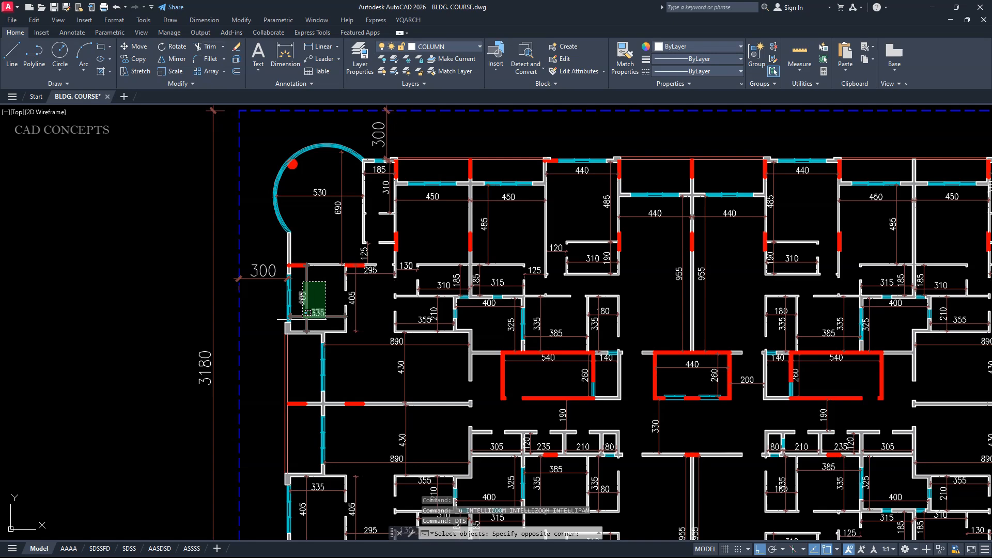
{"action": "scroll", "scroll_direction": "up", "scroll_amount": 3}
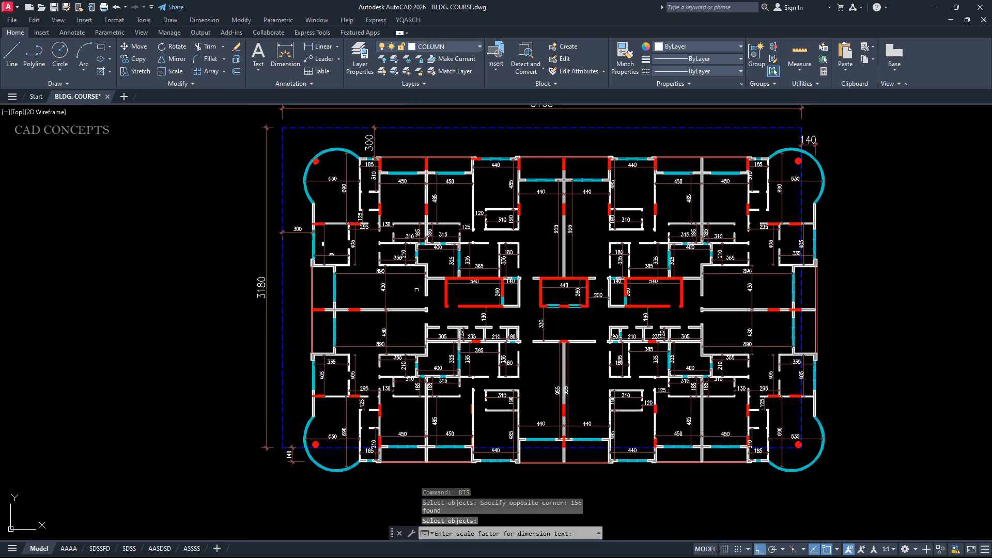
Step: Enter a scale factor of 2 for the selected dimension text
{"action": "type", "text": "2"}
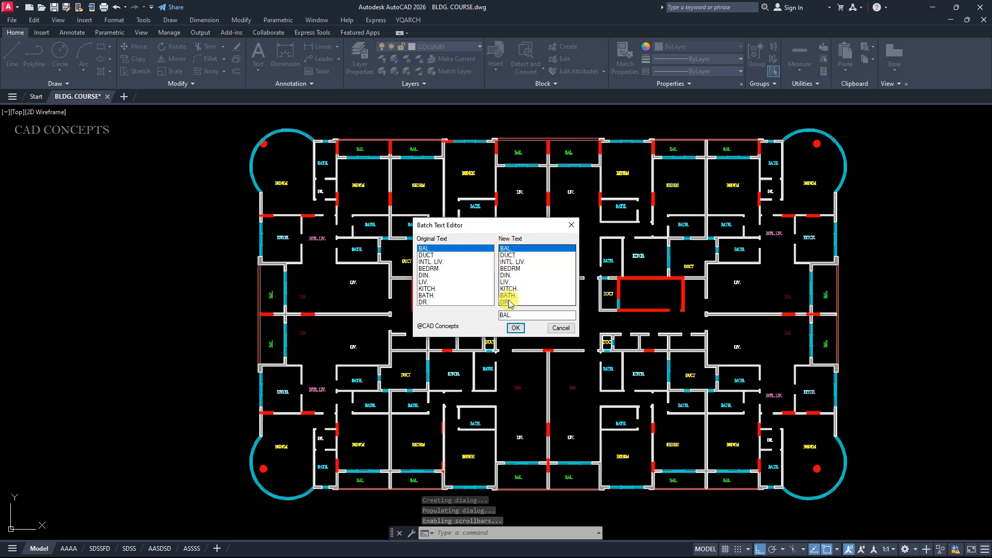
Step: Rename DUCT, BEDRM, DIN., LIV. and DRESS entries to full names and apply them to the plan
{"action": "left_click", "coordinate": [436, 256]}
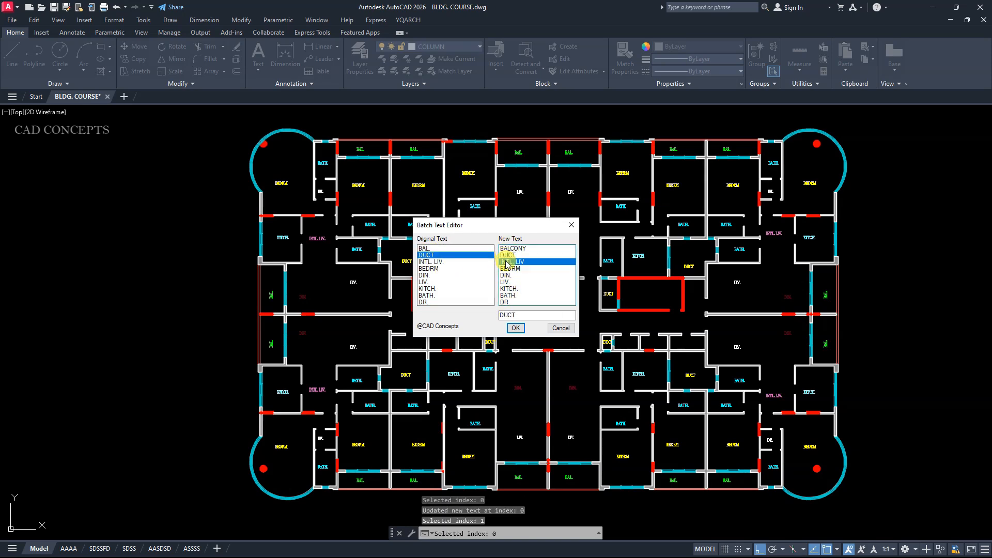
{"action": "left_click", "coordinate": [428, 268]}
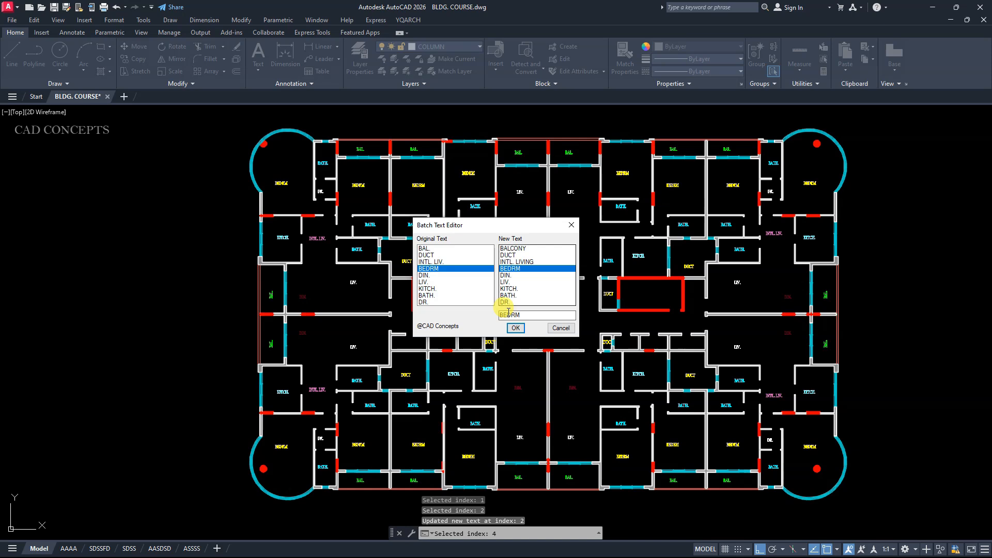
{"action": "left_click", "coordinate": [441, 274]}
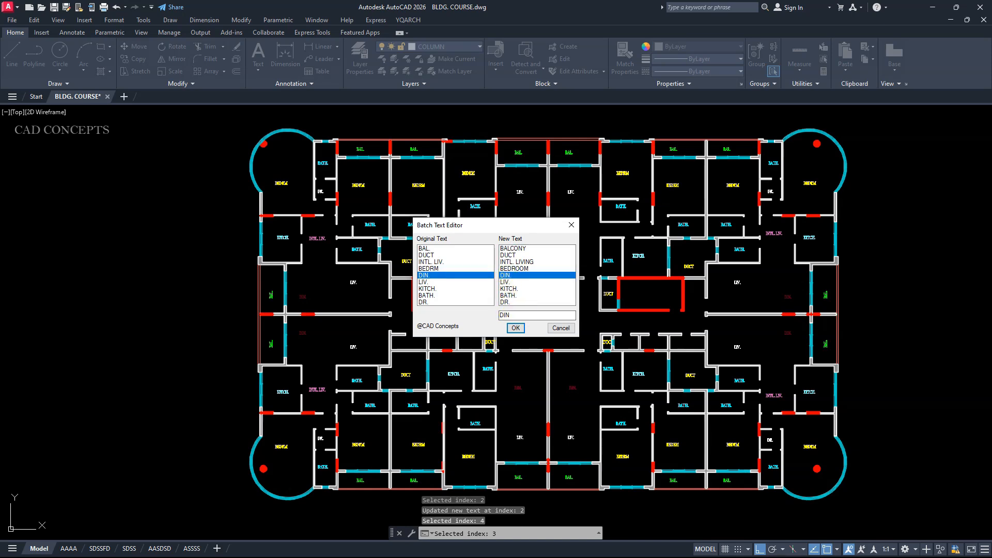
{"action": "left_click", "coordinate": [424, 281]}
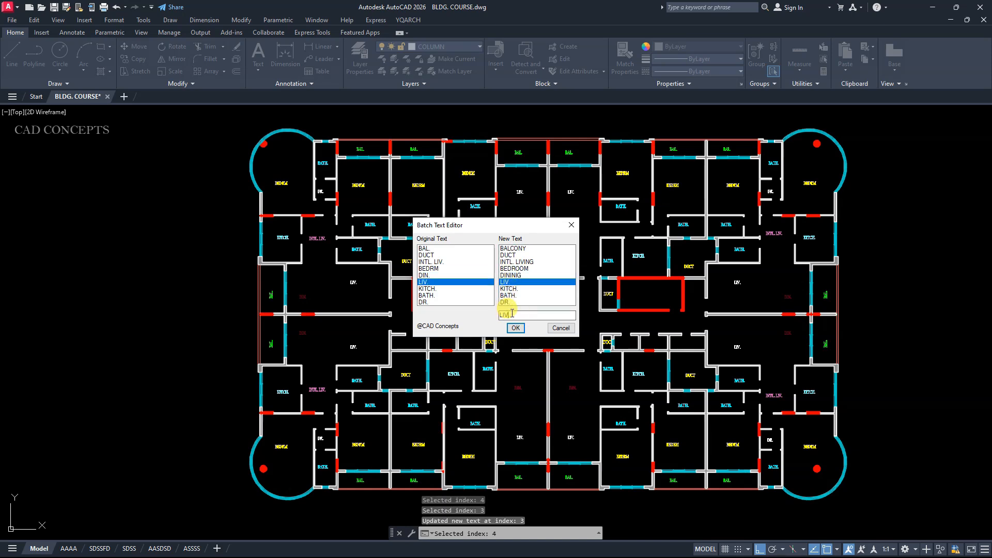
{"action": "left_click", "coordinate": [427, 288]}
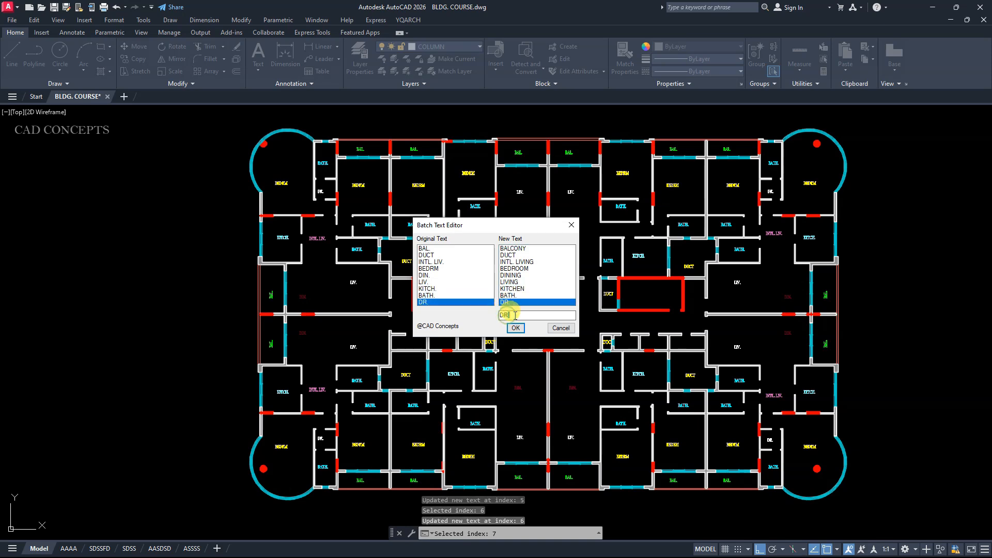
{"action": "left_click", "coordinate": [430, 262]}
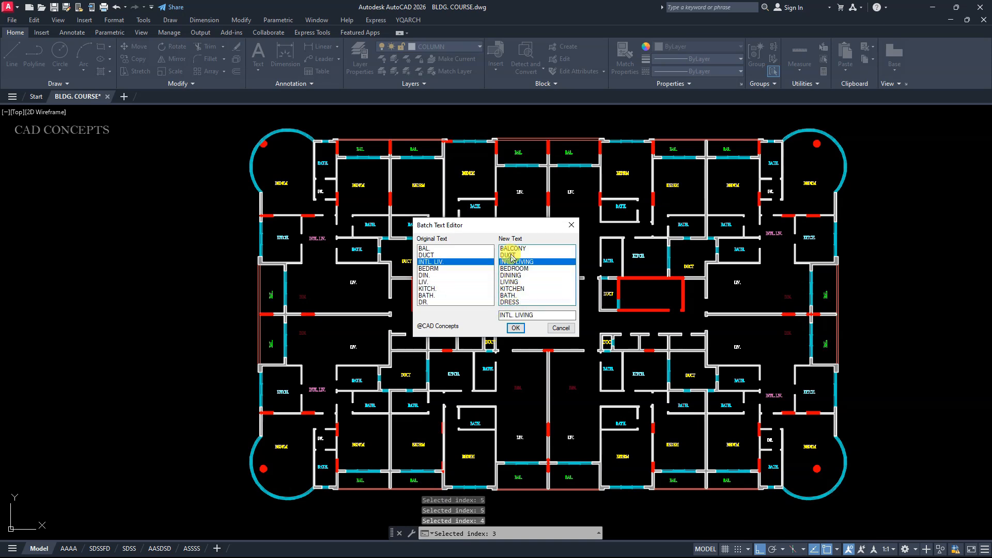
{"action": "left_click", "coordinate": [514, 328]}
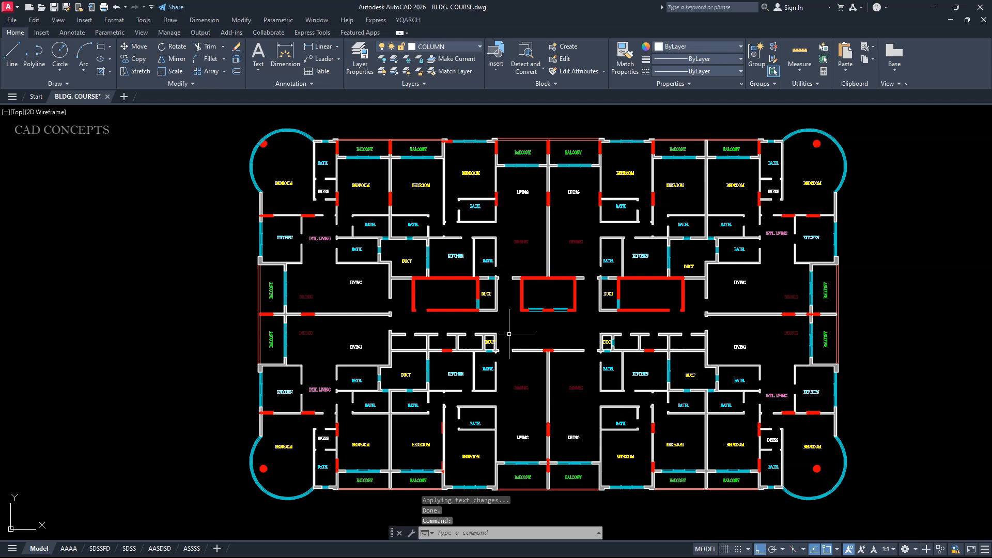
{"action": "scroll", "scroll_direction": "up", "scroll_amount": 3}
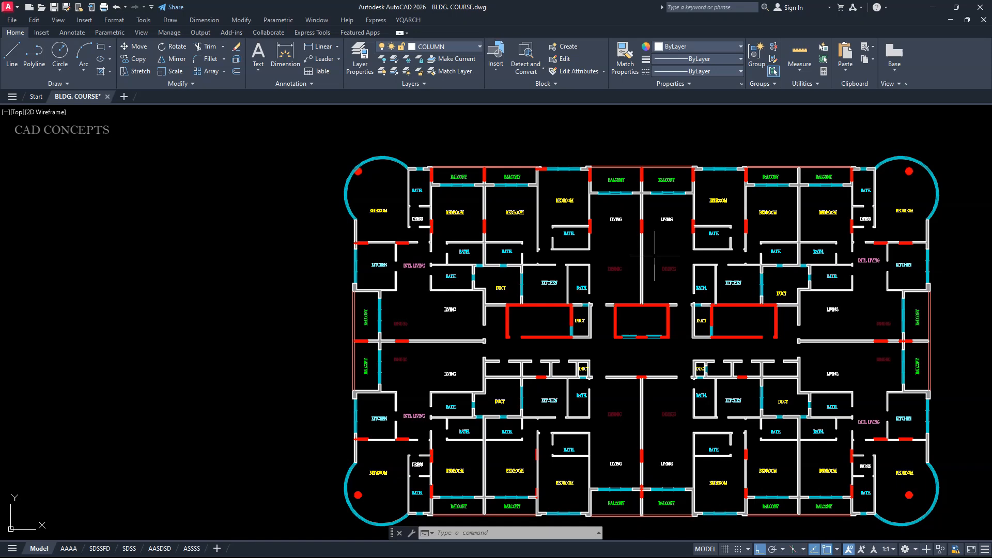
{"action": "scroll", "scroll_direction": "up", "scroll_amount": 3}
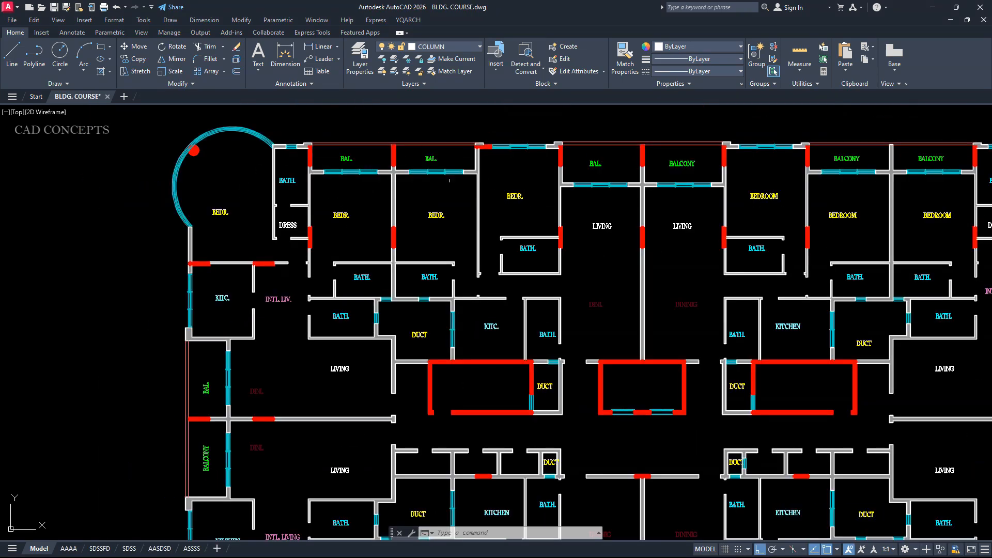
{"action": "mouse_move", "coordinate": [647, 270]}
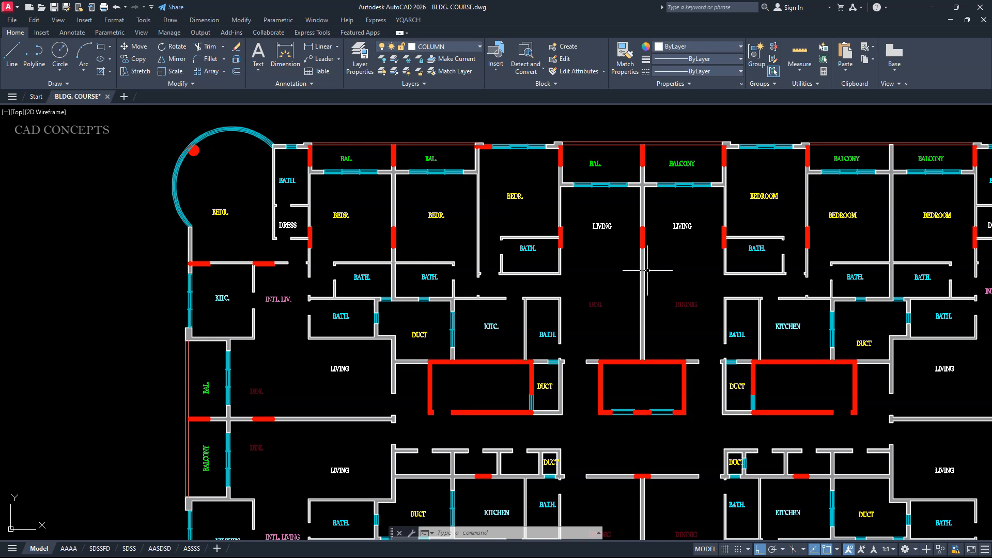
{"action": "type", "text": "TEDIT"}
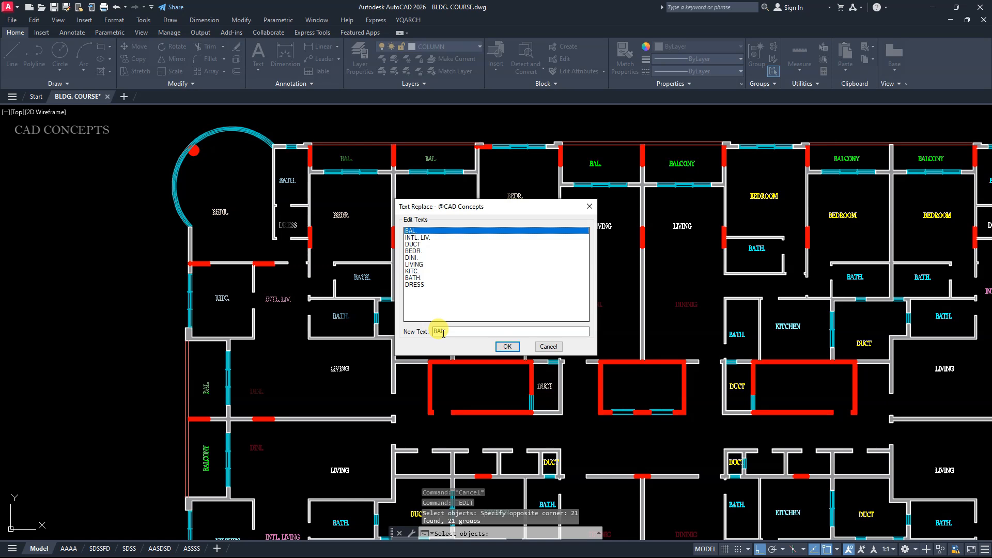
Step: Replace BAL., BEDR., DINI., KITC. and BATH. with full room names and apply them
{"action": "left_click", "coordinate": [418, 238]}
{"action": "type", "text": "BEDRO"}
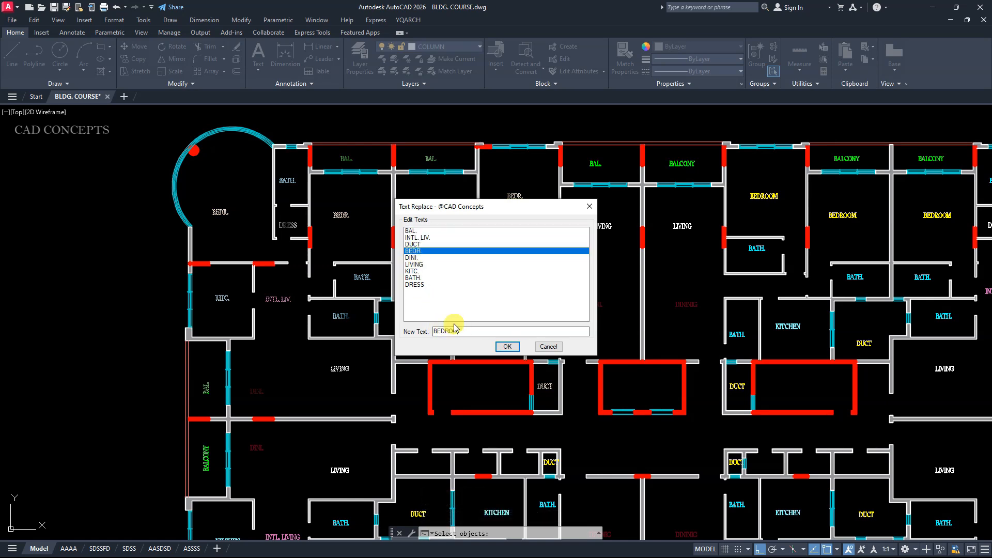
{"action": "left_click", "coordinate": [412, 257]}
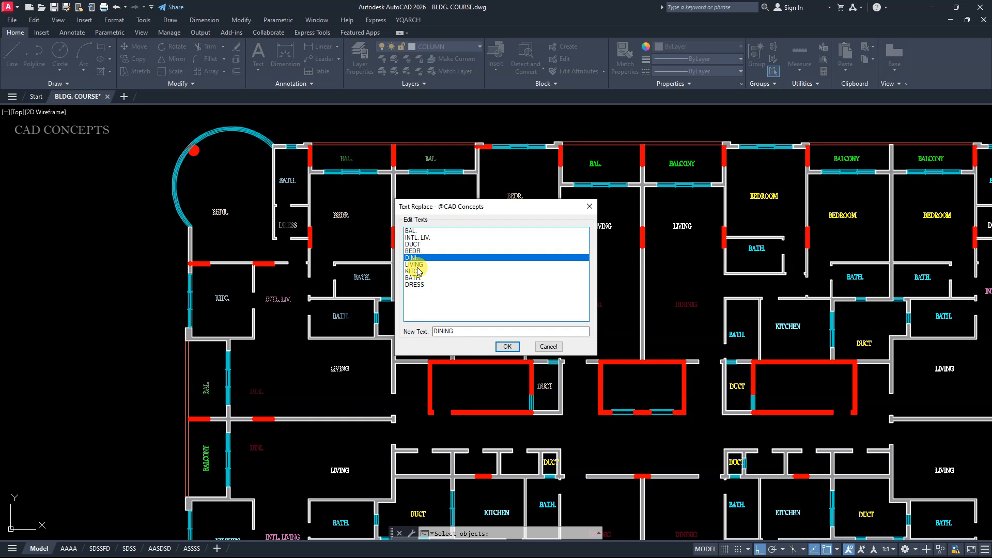
{"action": "left_click", "coordinate": [416, 285]}
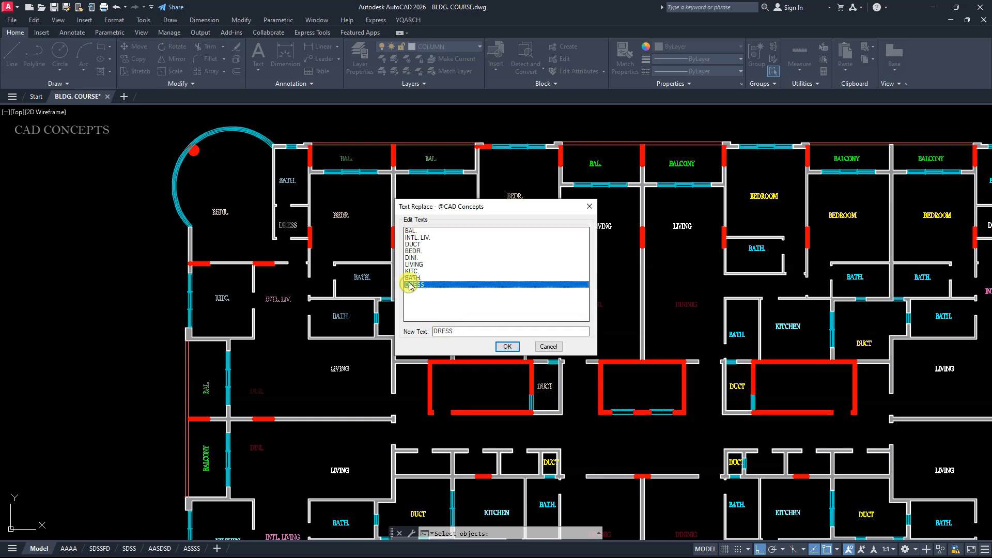
{"action": "left_click", "coordinate": [412, 278]}
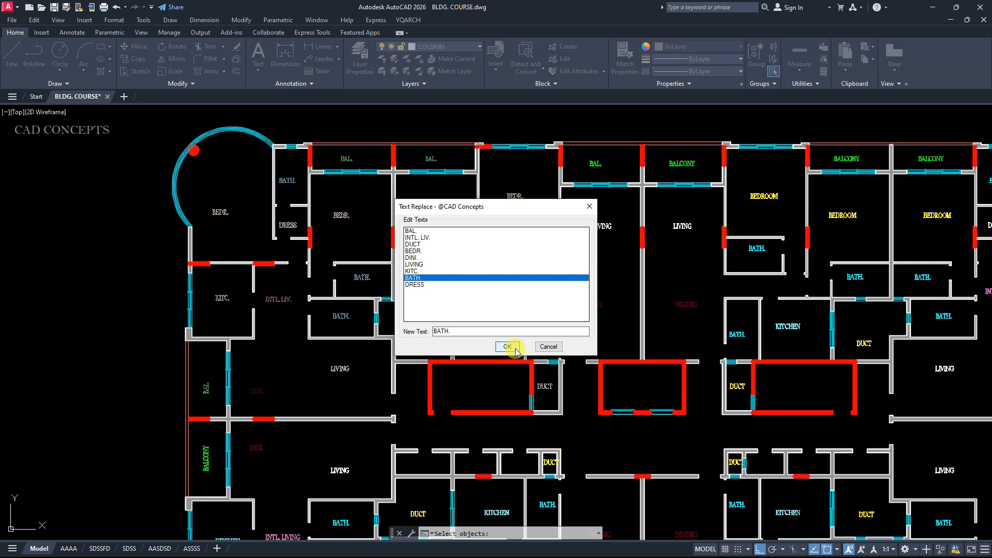
{"action": "left_click", "coordinate": [505, 346]}
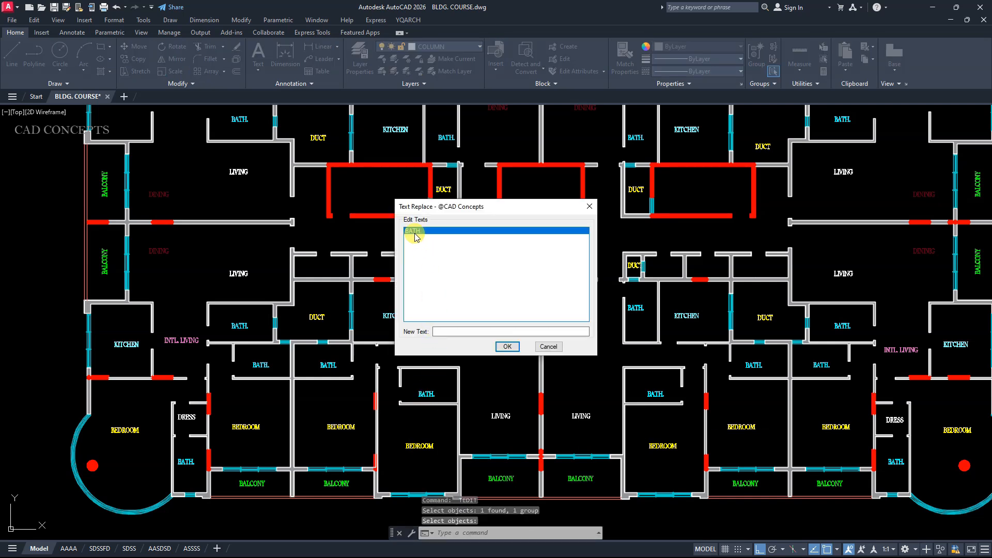
Step: Rename the BATH. label to BATHROOM and the LIVING label to LIVING AREA via TEDIT
{"action": "type", "text": "BATHROOM"}
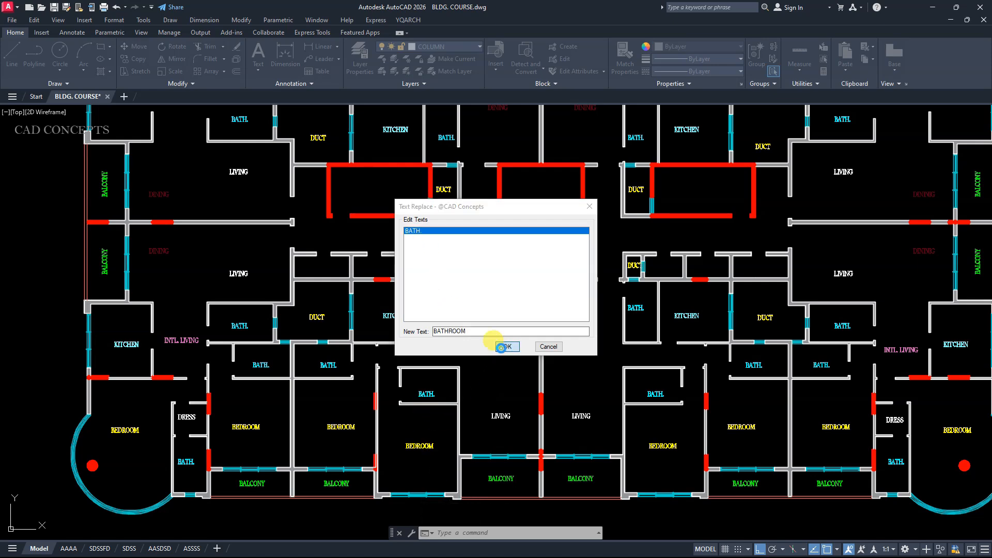
{"action": "left_click", "coordinate": [505, 347]}
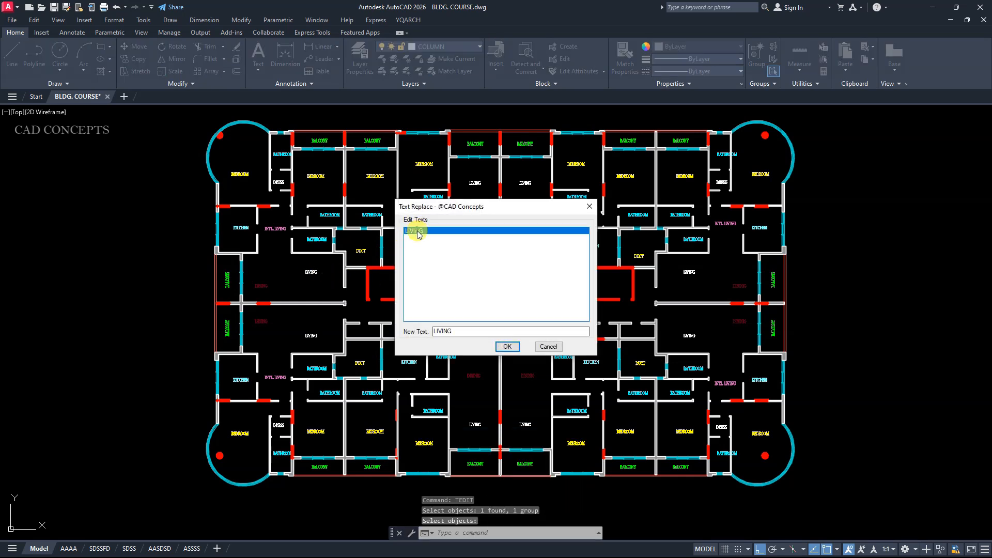
{"action": "type", "text": "ARE"}
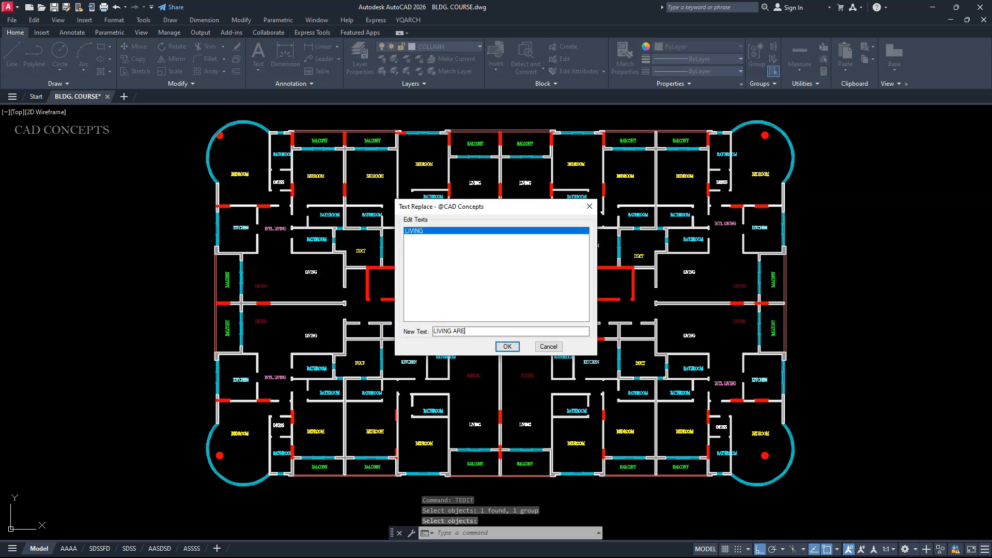
{"action": "left_click", "coordinate": [506, 346]}
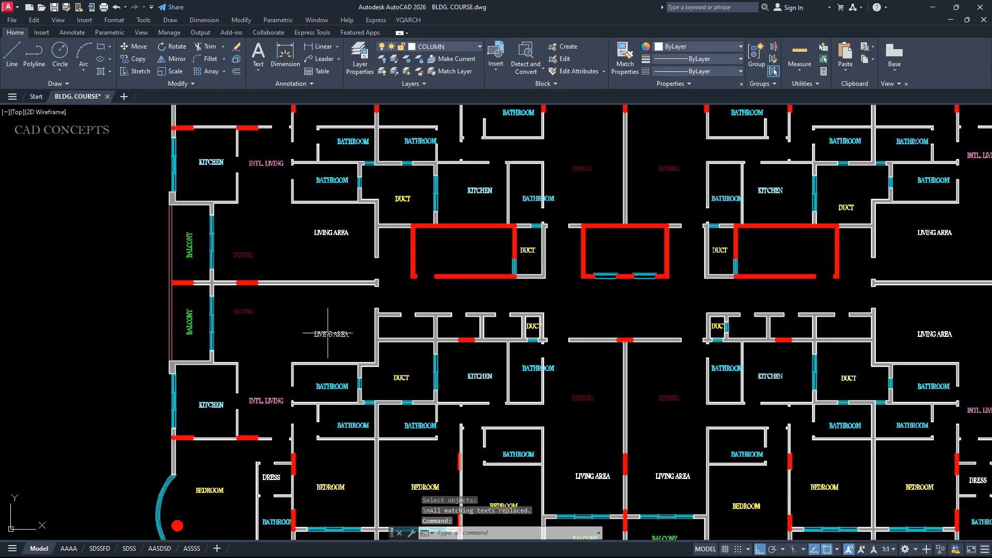
Step: Rename the BEDROOM label to M. BEDROOM
{"action": "scroll", "scroll_direction": "up", "scroll_amount": 3}
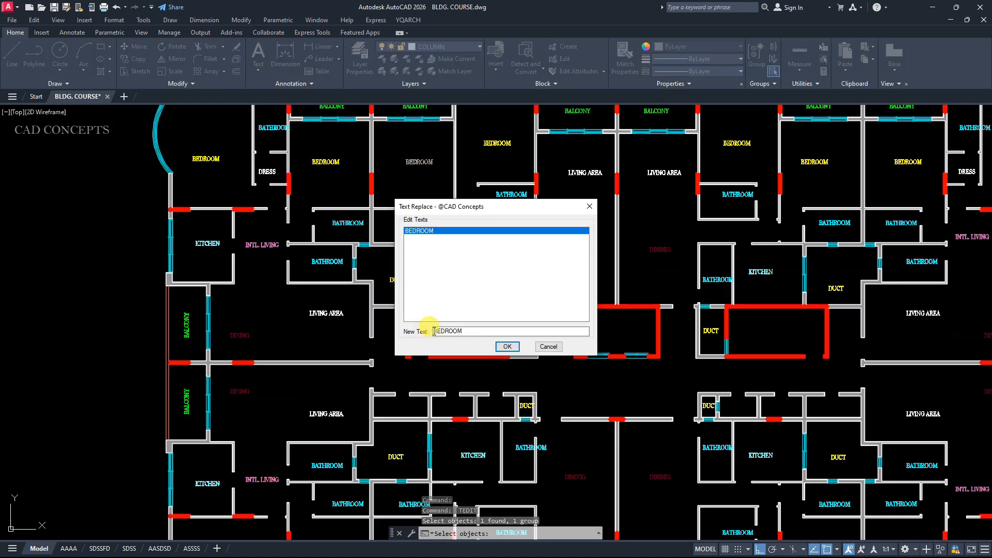
{"action": "left_click", "coordinate": [507, 346]}
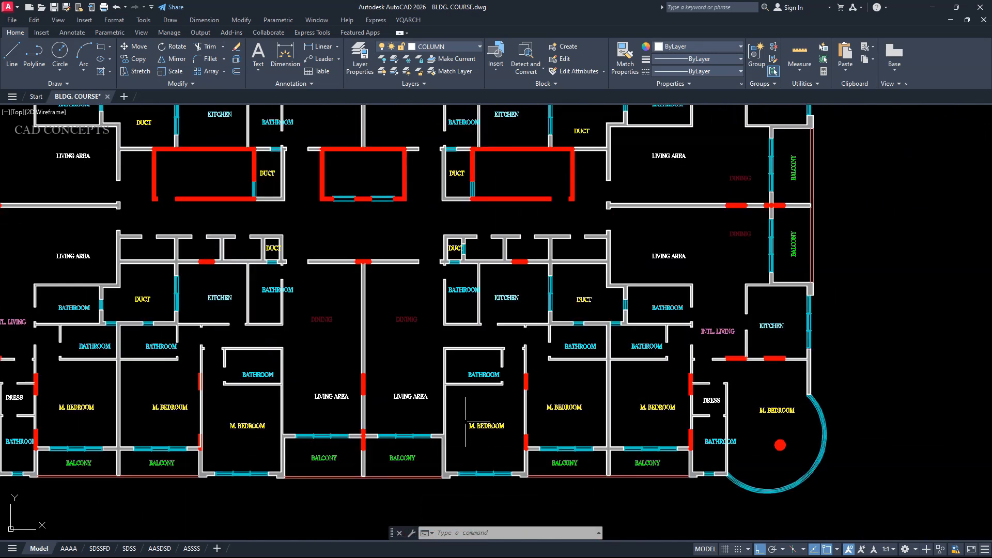
{"action": "mouse_move", "coordinate": [436, 436]}
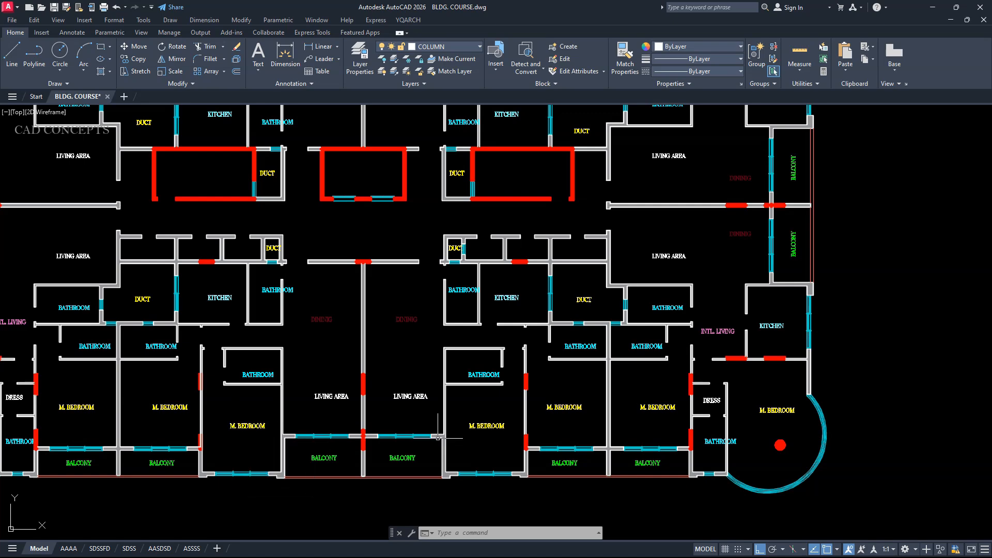
{"action": "scroll", "scroll_direction": "down", "scroll_amount": 3}
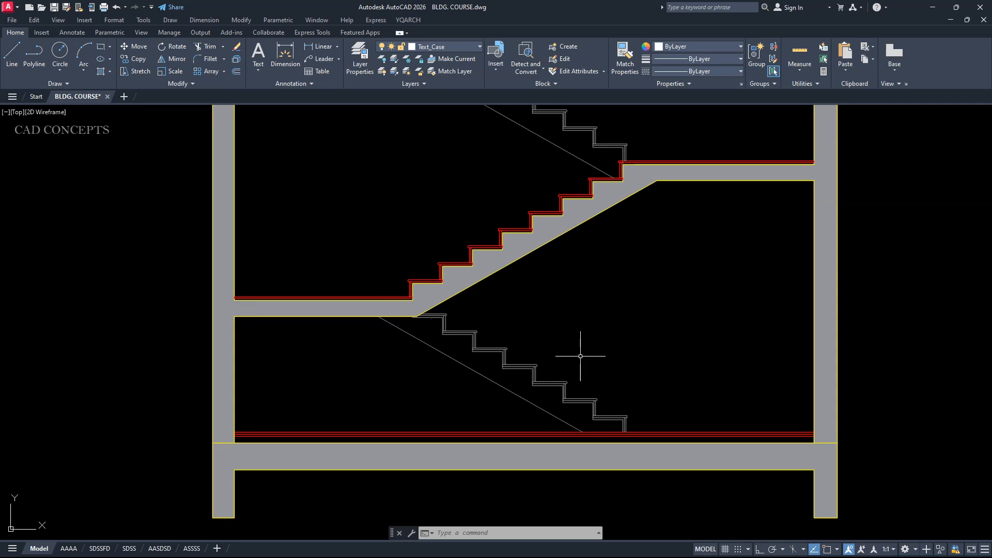
Step: Run TNO and place auto-numbered red circles on the lower stair steps starting from 1
{"action": "type", "text": "TNO"}
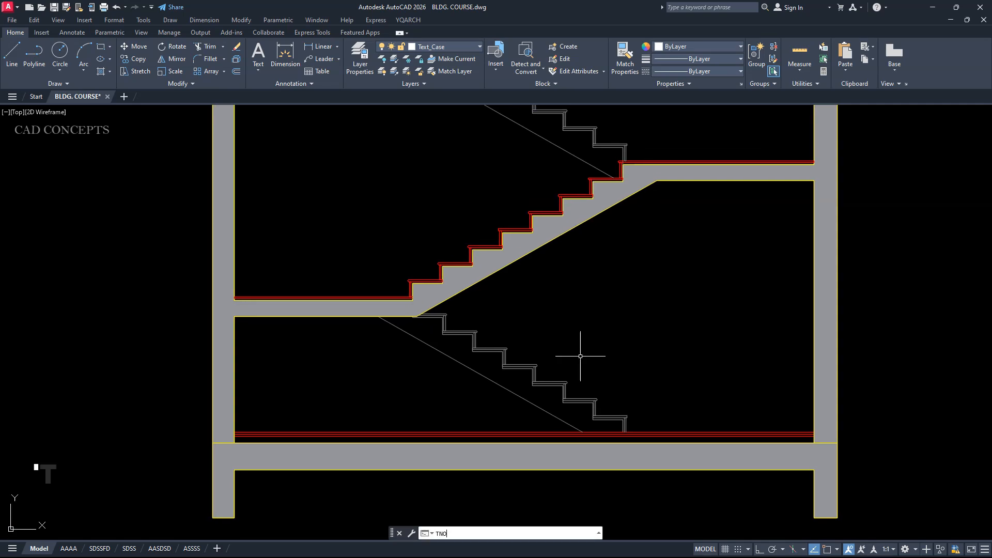
{"action": "key", "text": "Return"}
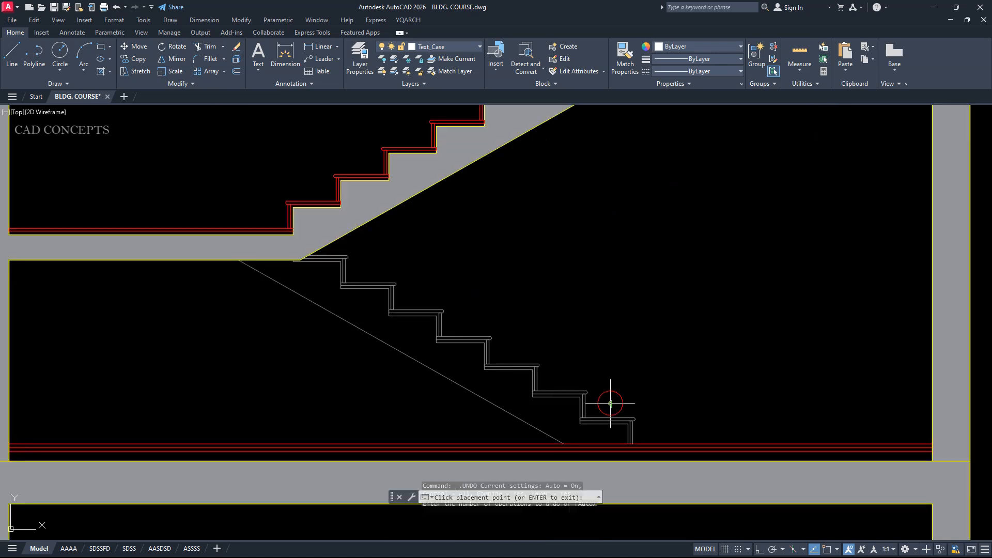
{"action": "left_click", "coordinate": [467, 323]}
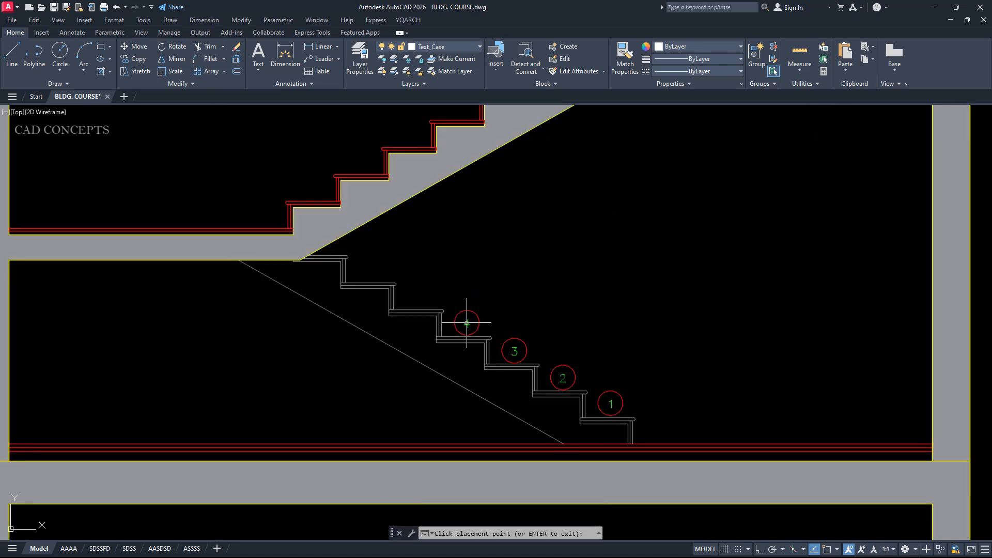
{"action": "left_click", "coordinate": [264, 215]}
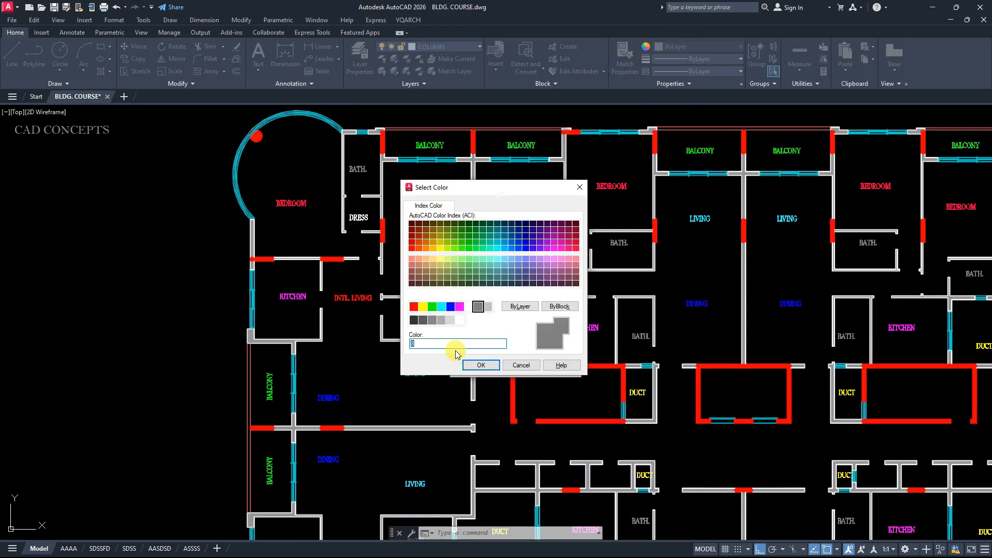
Step: Choose pink colour 223 for the LIVING labels in the Batch Text Color Changer
{"action": "left_click", "coordinate": [561, 266]}
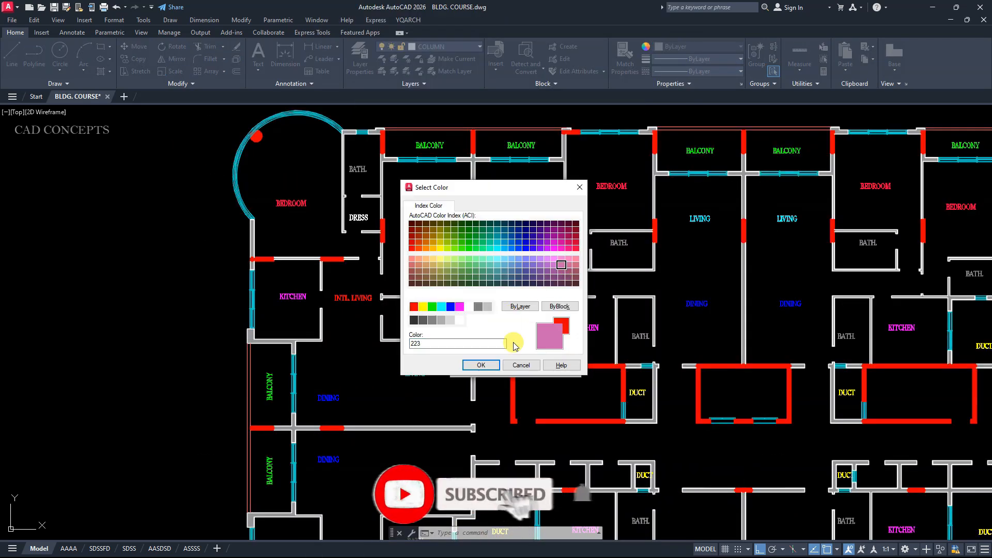
{"action": "left_click", "coordinate": [481, 365]}
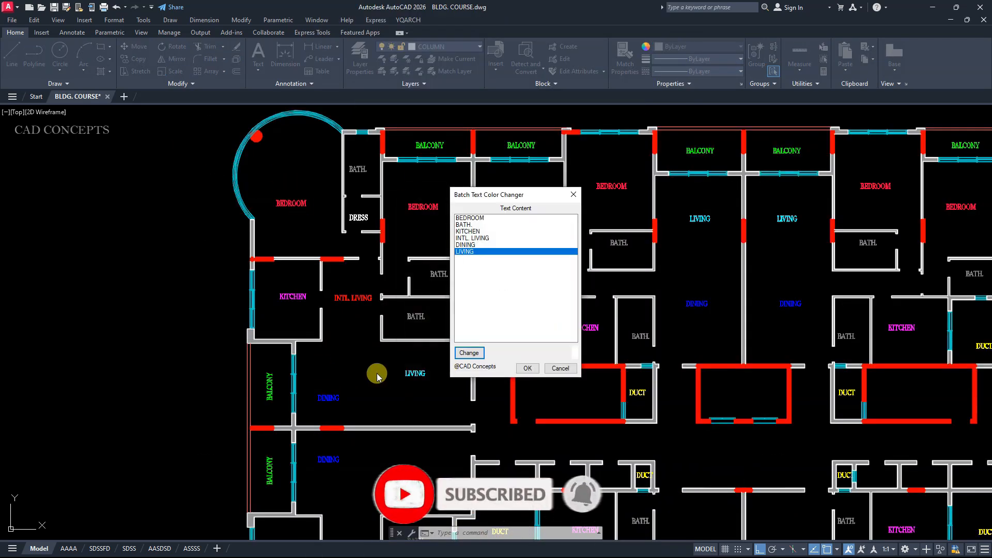